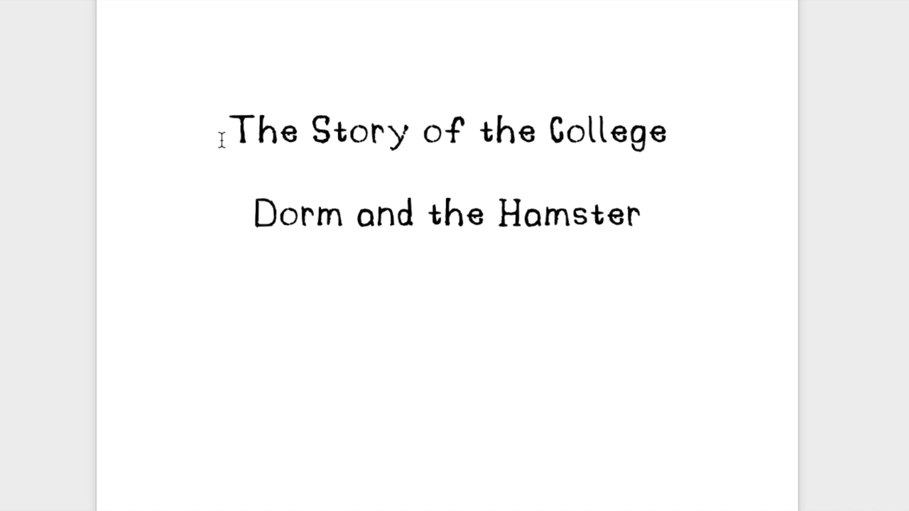
mouse_move(288, 233)
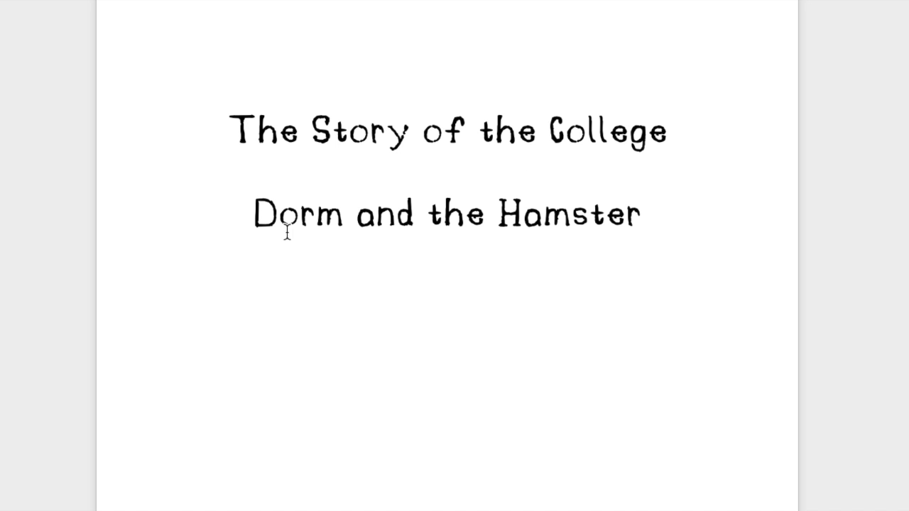
mouse_move(629, 257)
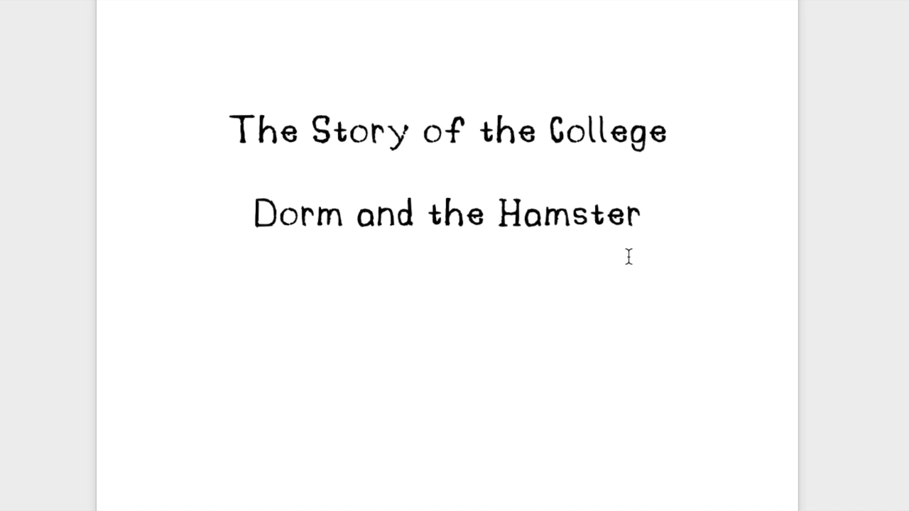
mouse_move(639, 291)
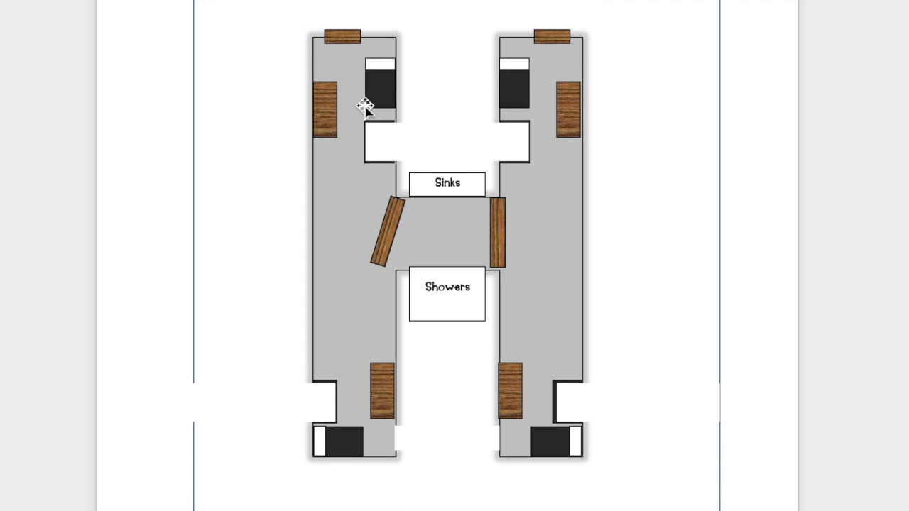
mouse_move(675, 255)
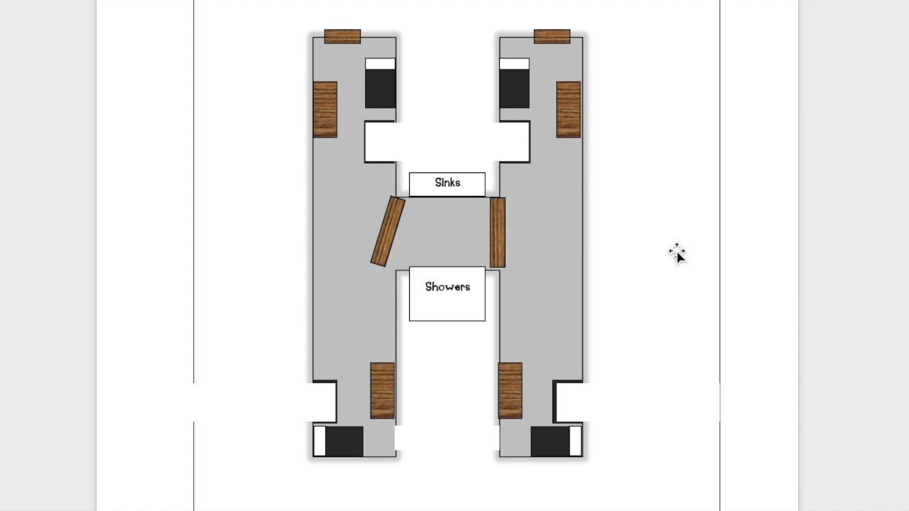
mouse_move(577, 435)
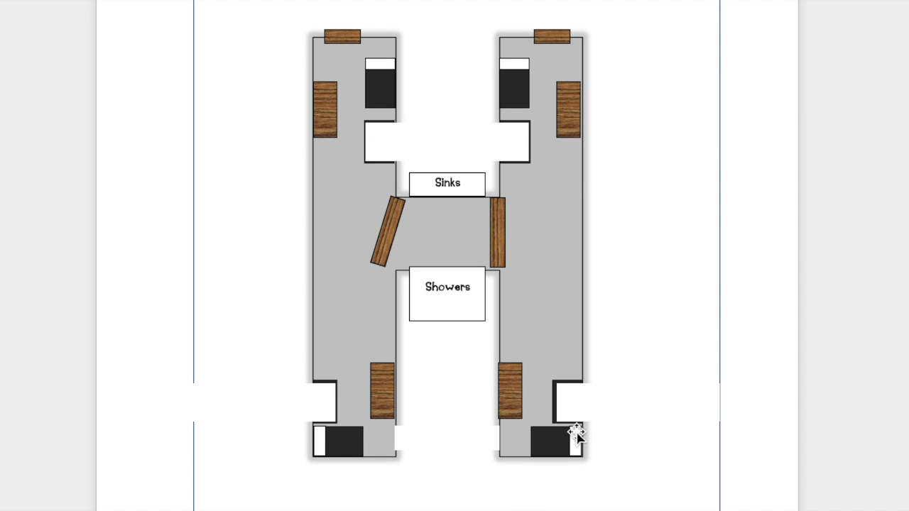
mouse_move(348, 42)
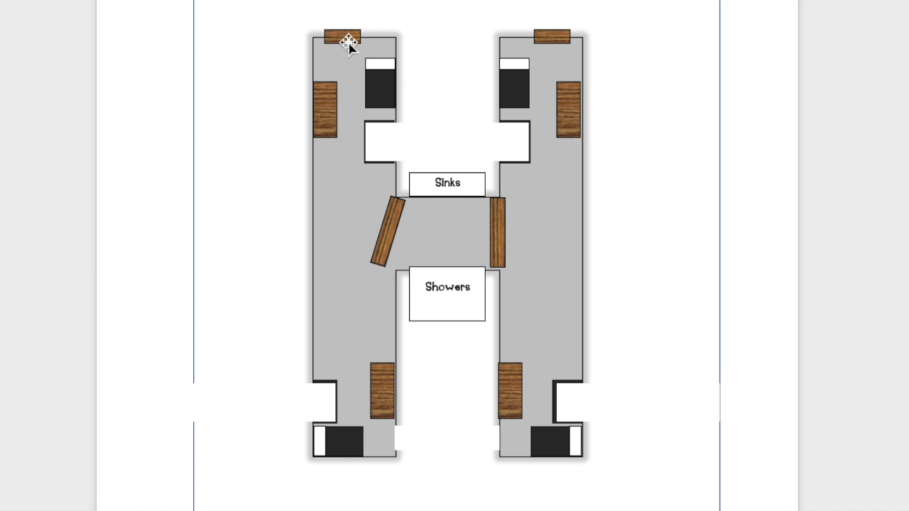
mouse_move(323, 46)
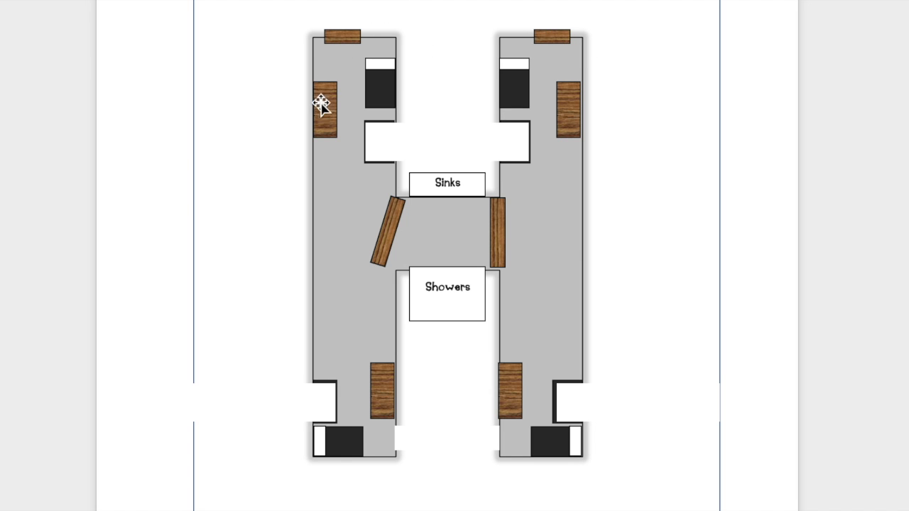
mouse_move(385, 395)
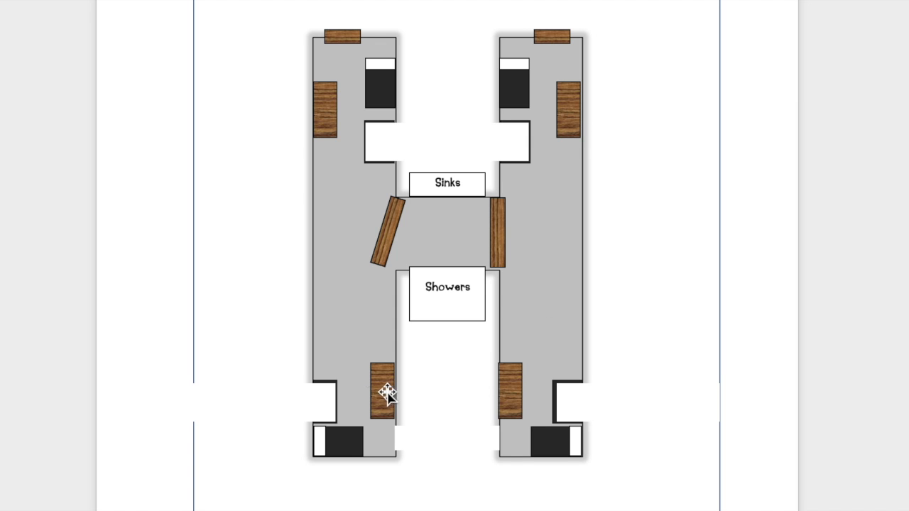
mouse_move(377, 225)
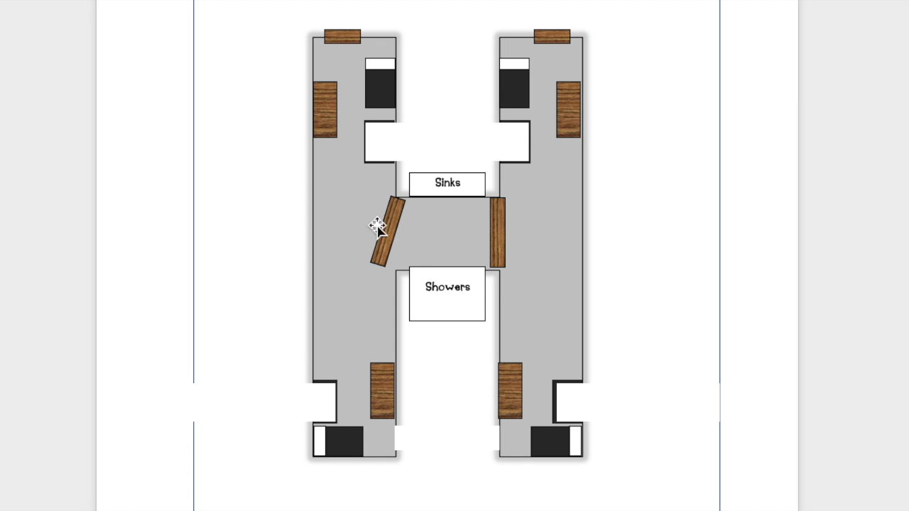
mouse_move(490, 226)
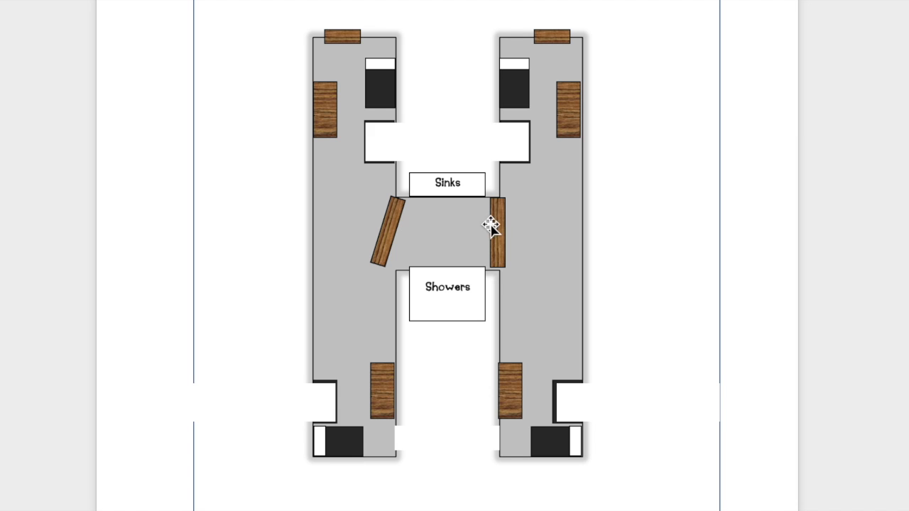
mouse_move(435, 222)
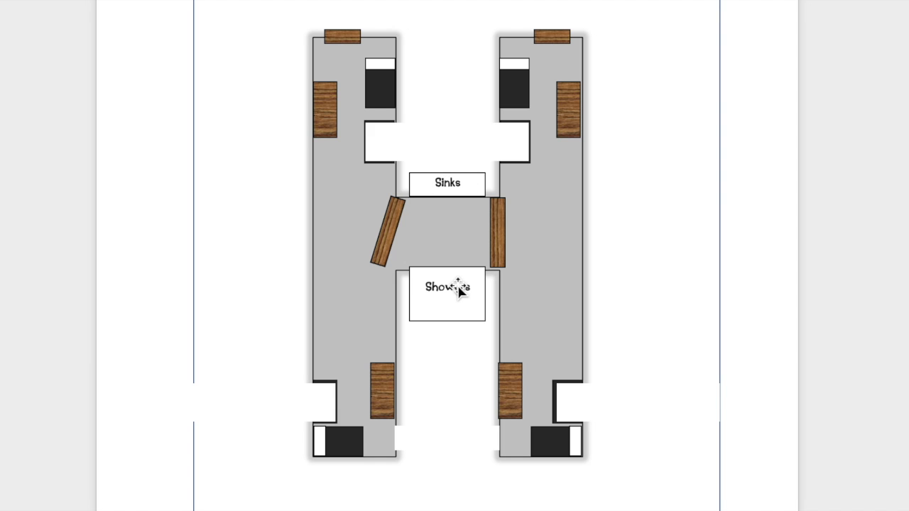
mouse_move(412, 198)
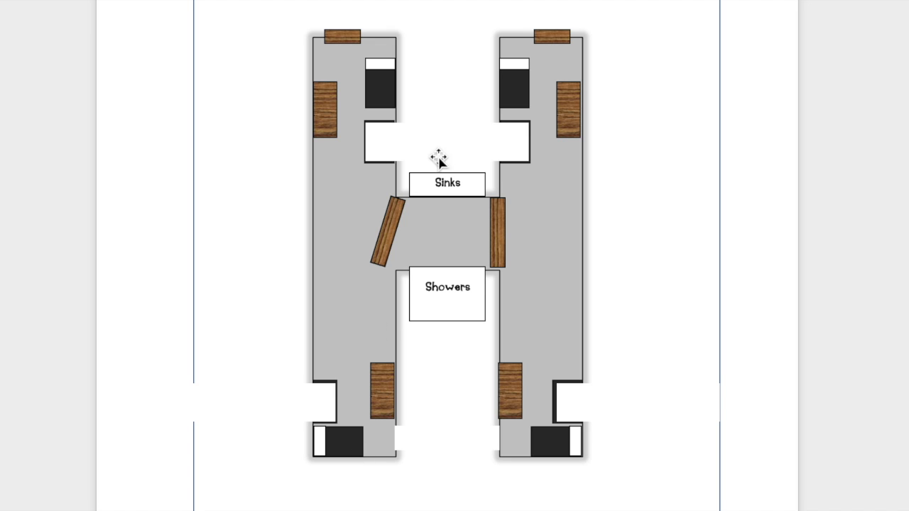
mouse_move(529, 157)
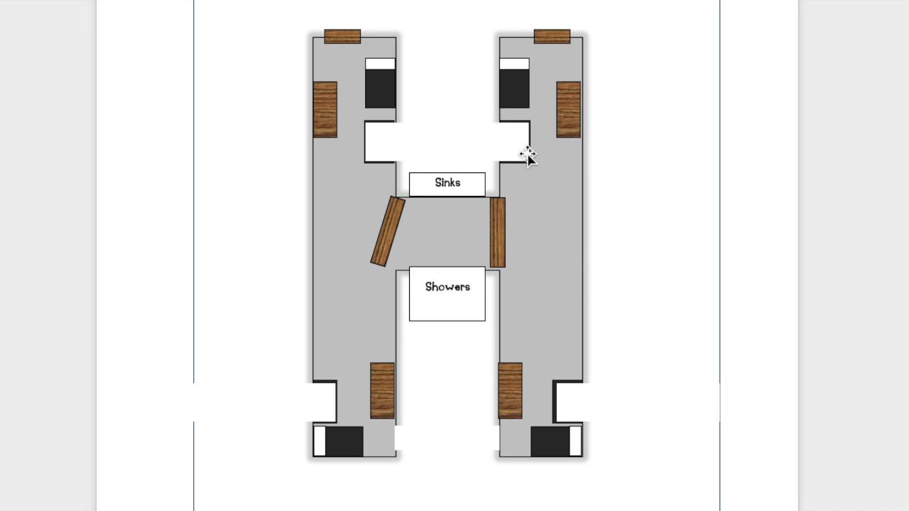
mouse_move(485, 307)
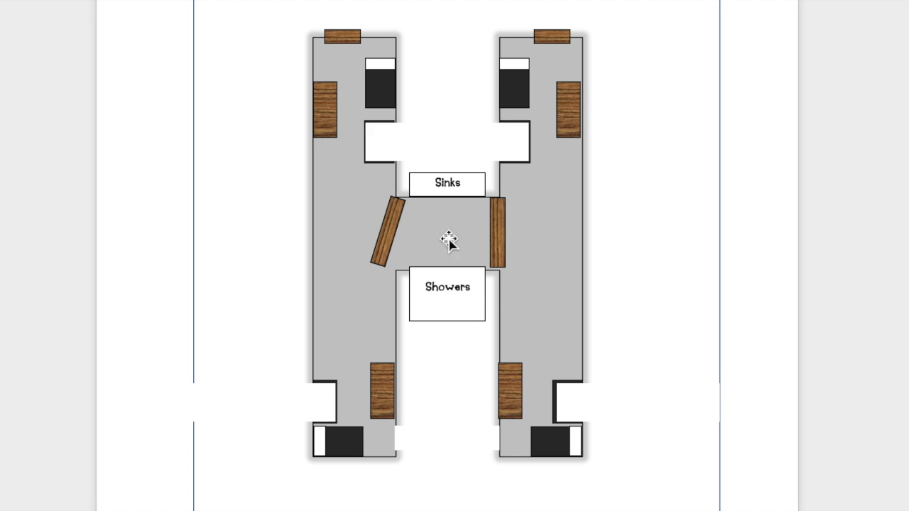
mouse_move(401, 278)
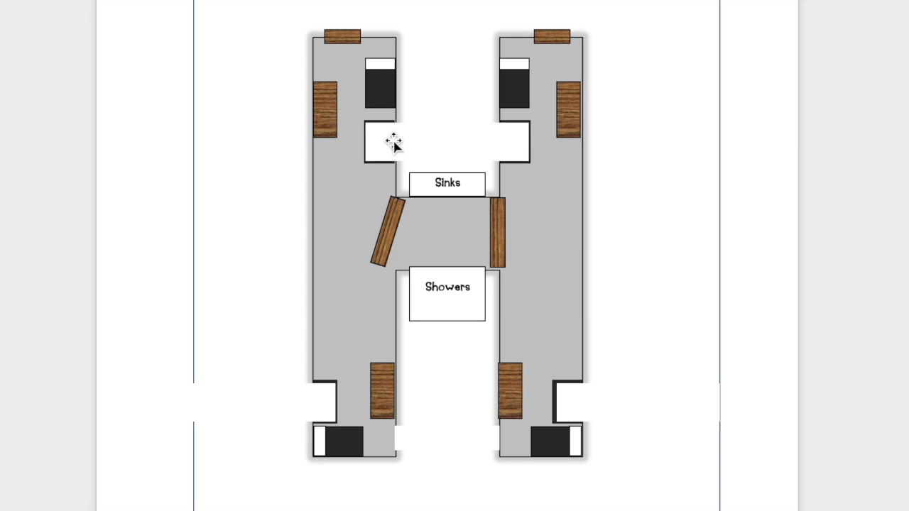
mouse_move(330, 444)
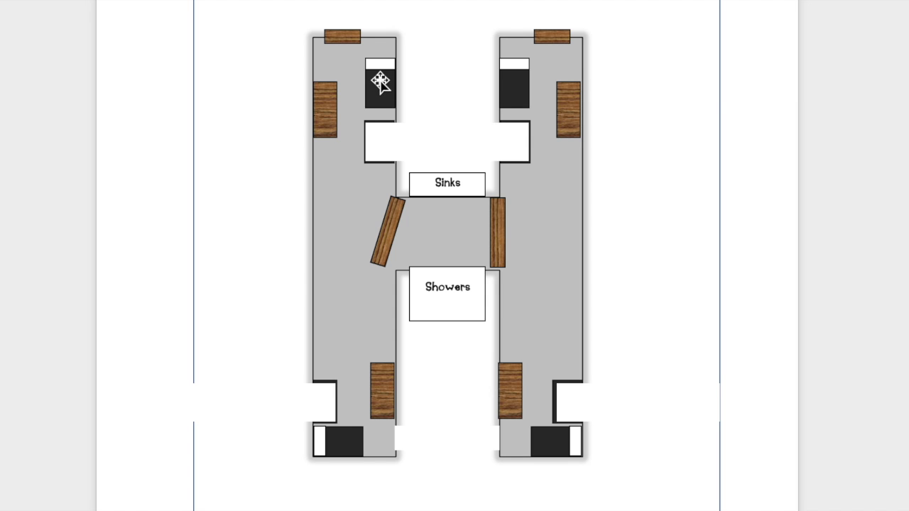
mouse_move(317, 466)
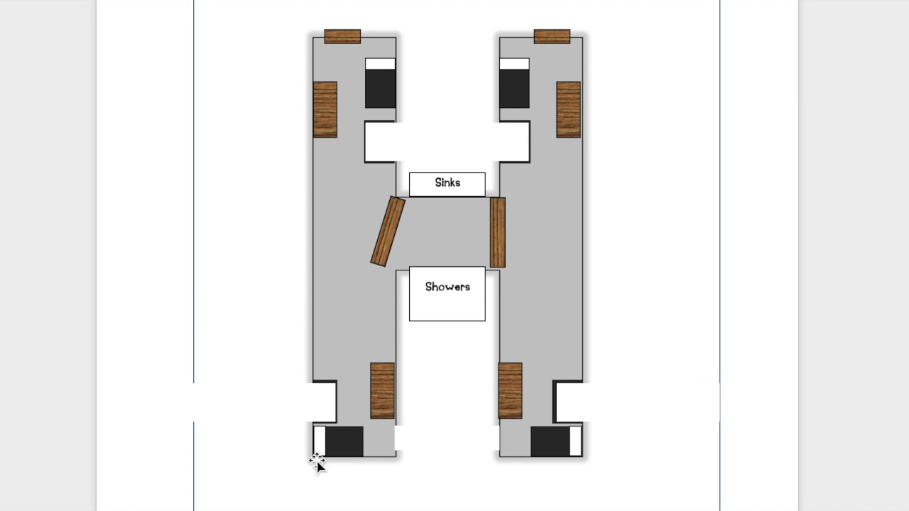
mouse_move(358, 183)
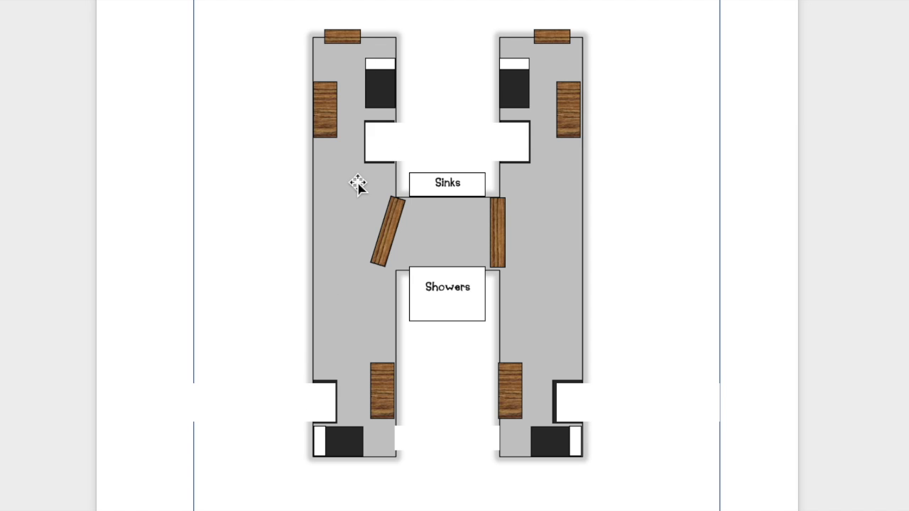
mouse_move(343, 179)
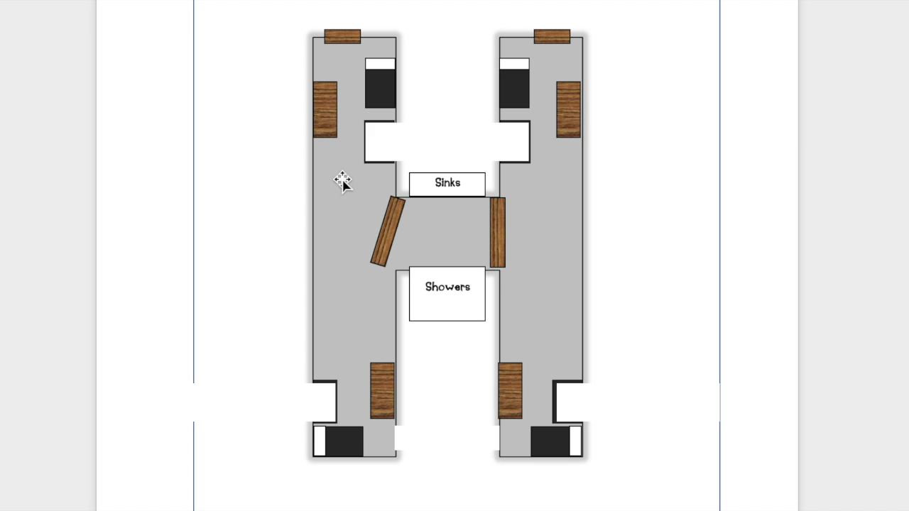
mouse_move(428, 228)
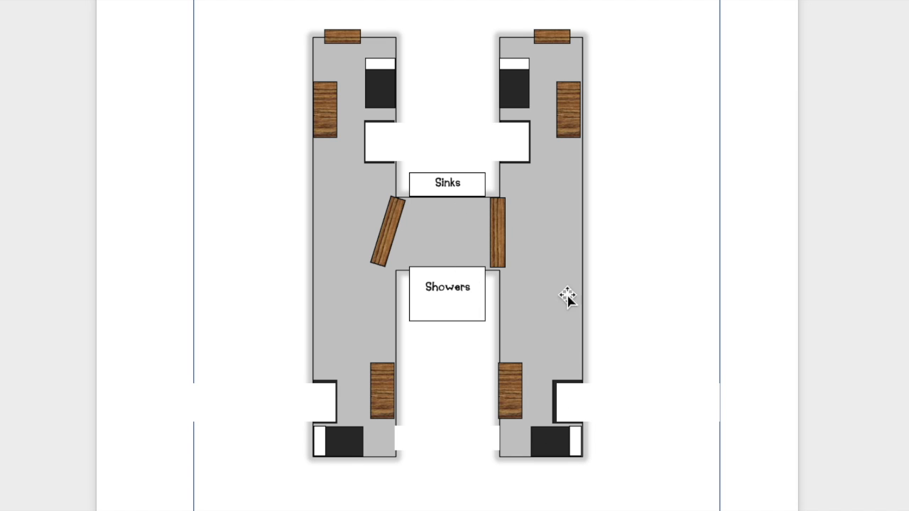
mouse_move(504, 187)
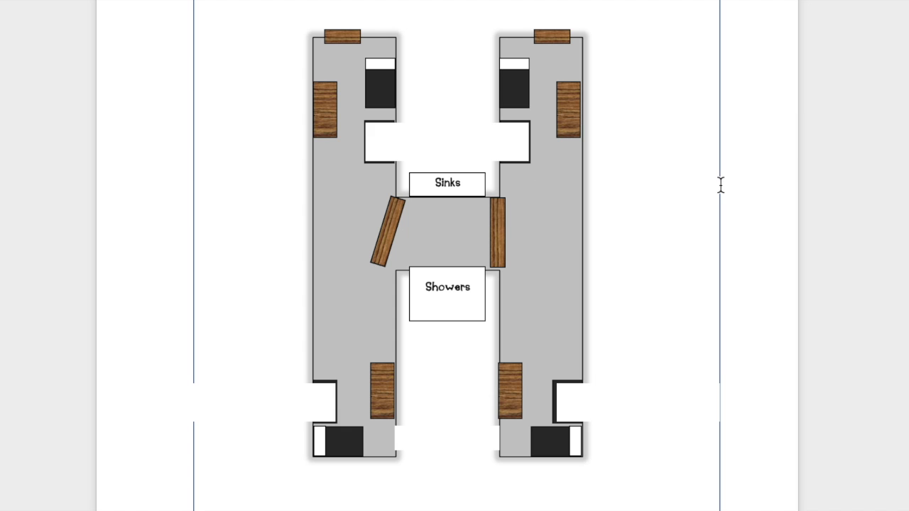
mouse_move(649, 192)
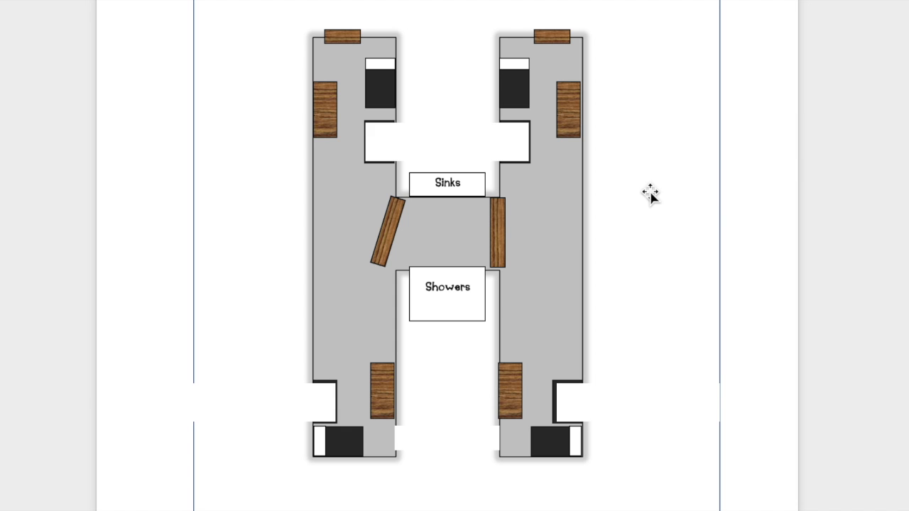
mouse_move(522, 224)
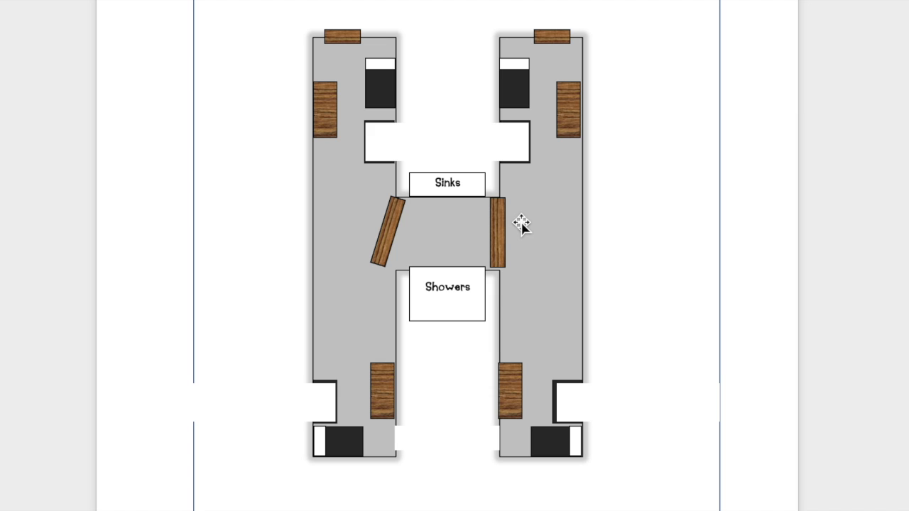
mouse_move(511, 85)
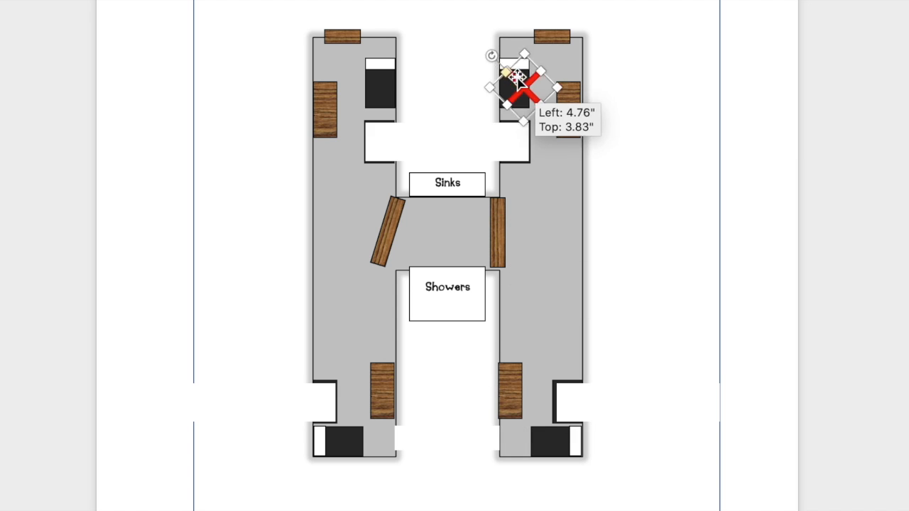
Step: Place the red X over the upper-right bed, then drag it off the floor plan
left_click_drag(522, 82, 512, 88)
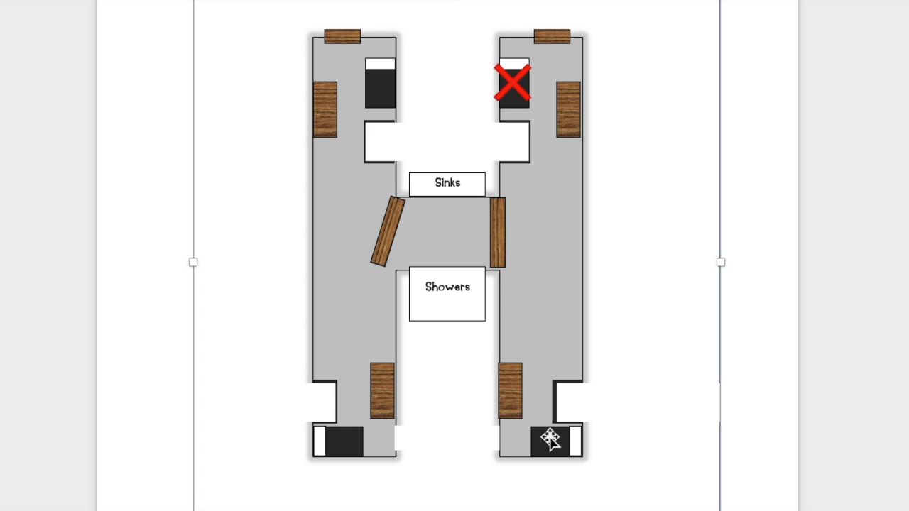
mouse_move(544, 433)
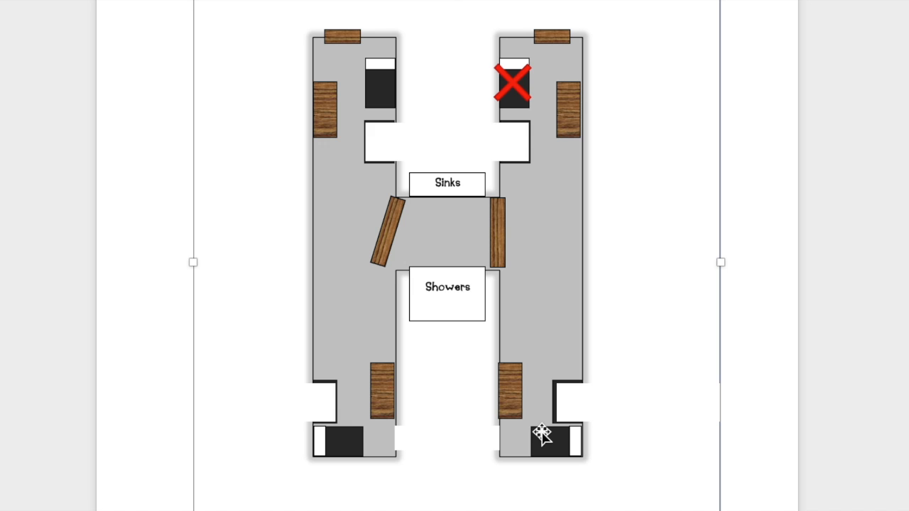
left_click_drag(515, 81, 512, 298)
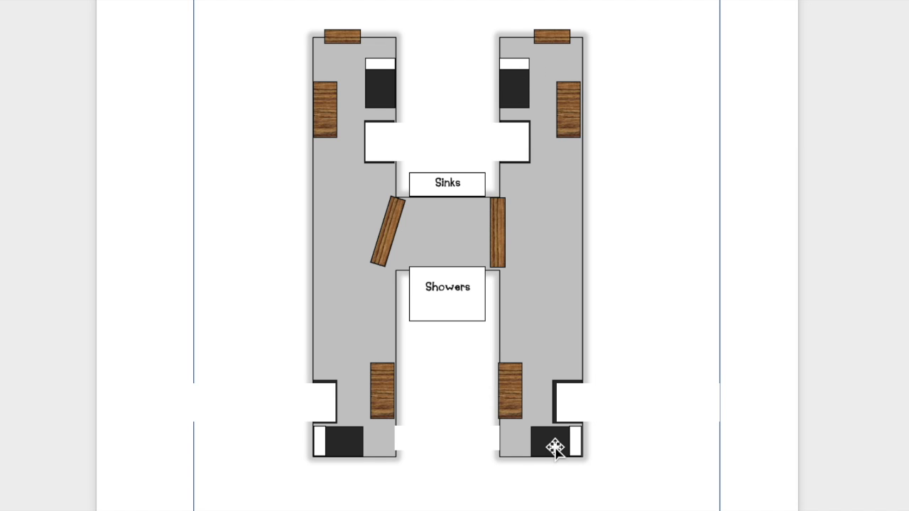
mouse_move(515, 85)
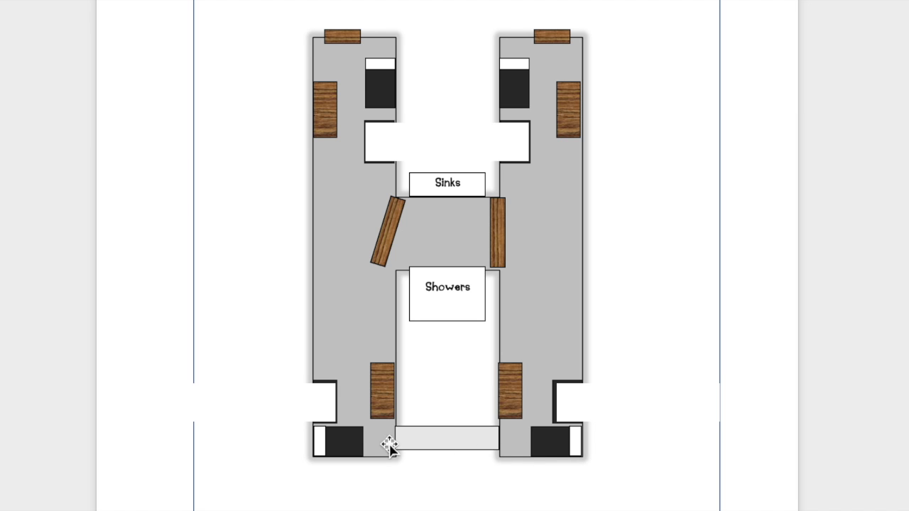
mouse_move(515, 449)
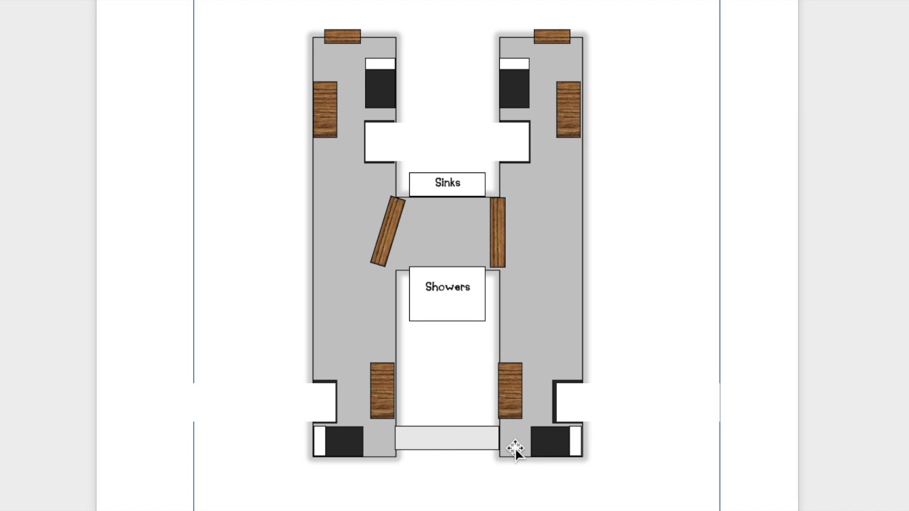
mouse_move(544, 442)
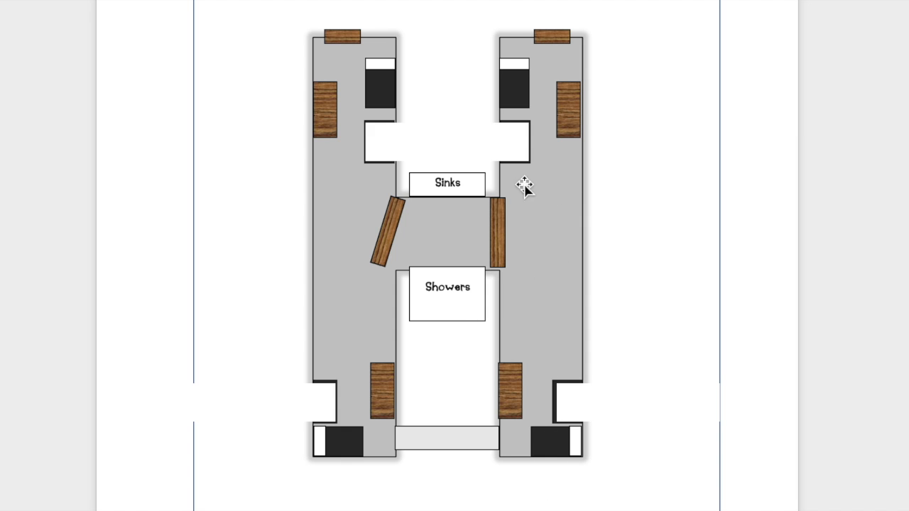
mouse_move(552, 309)
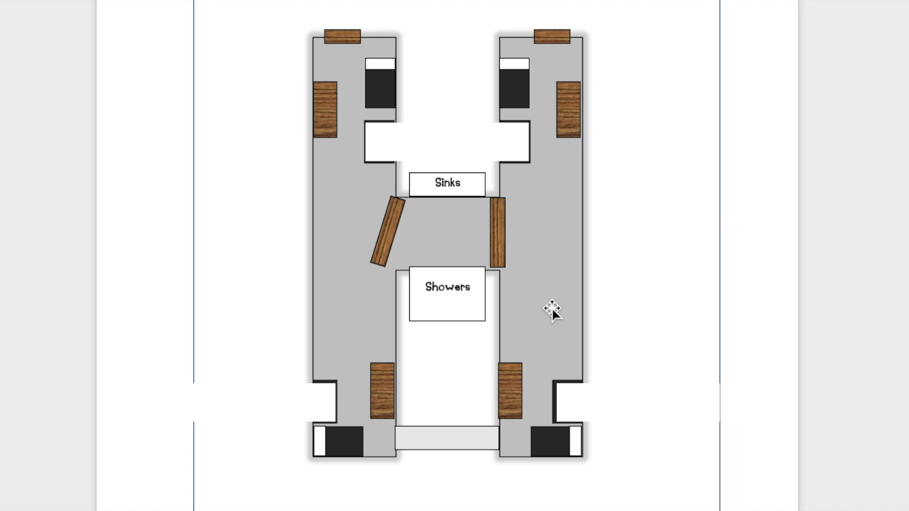
mouse_move(543, 272)
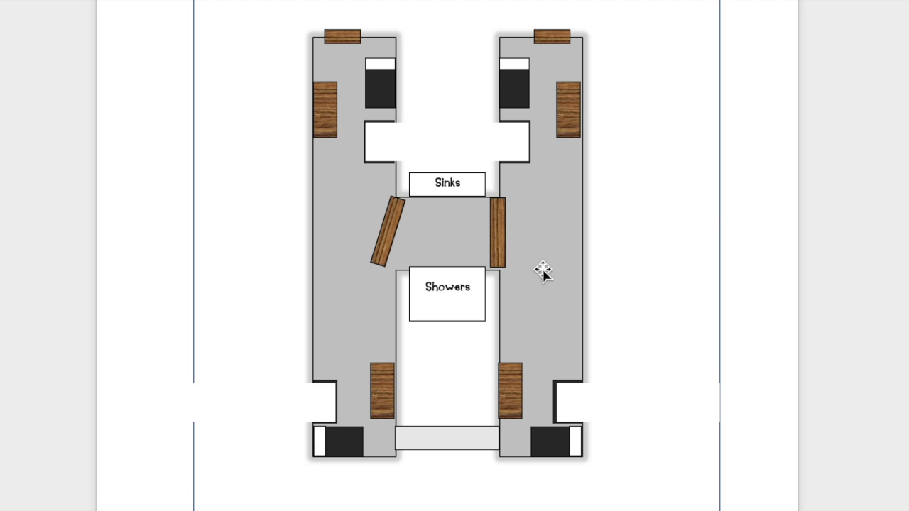
mouse_move(539, 309)
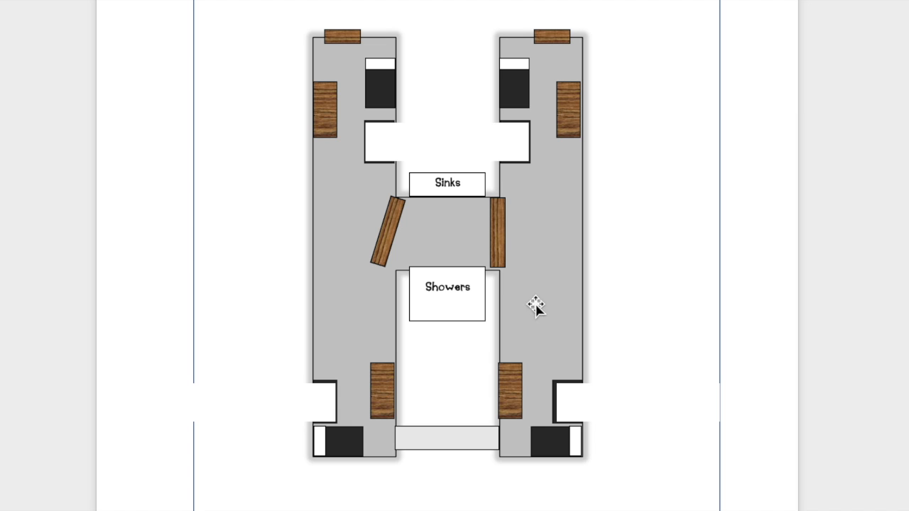
mouse_move(330, 436)
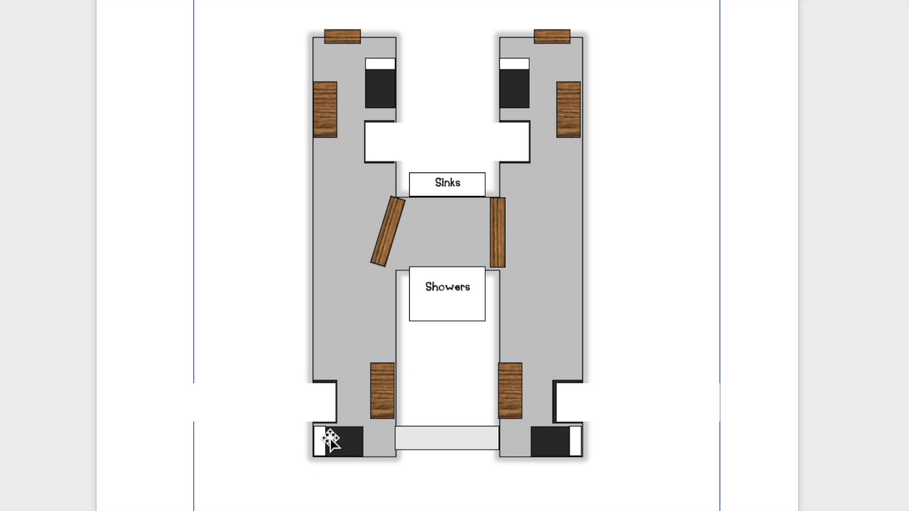
mouse_move(339, 447)
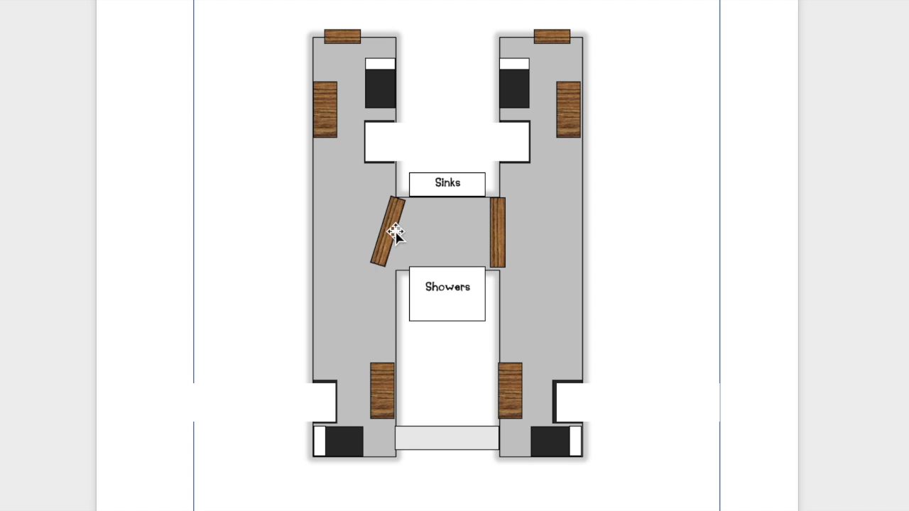
left_click_drag(396, 231, 382, 277)
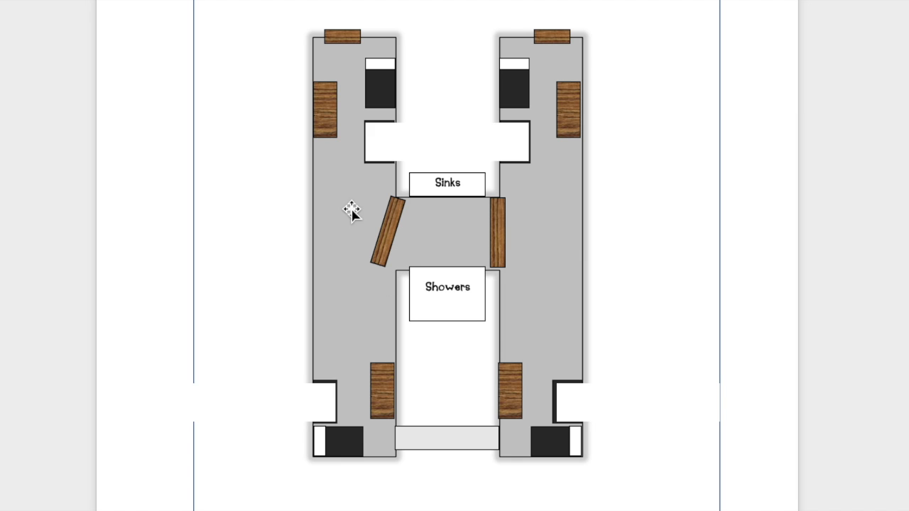
mouse_move(326, 130)
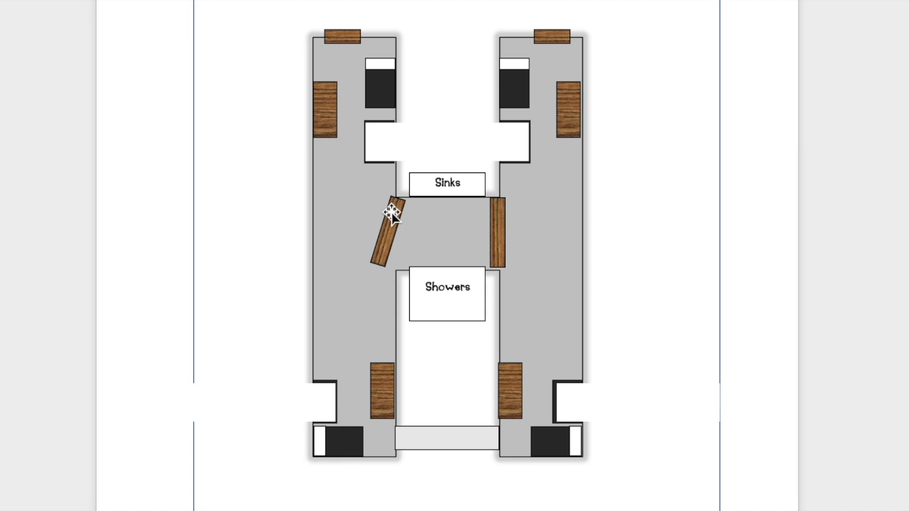
left_click_drag(390, 217, 364, 266)
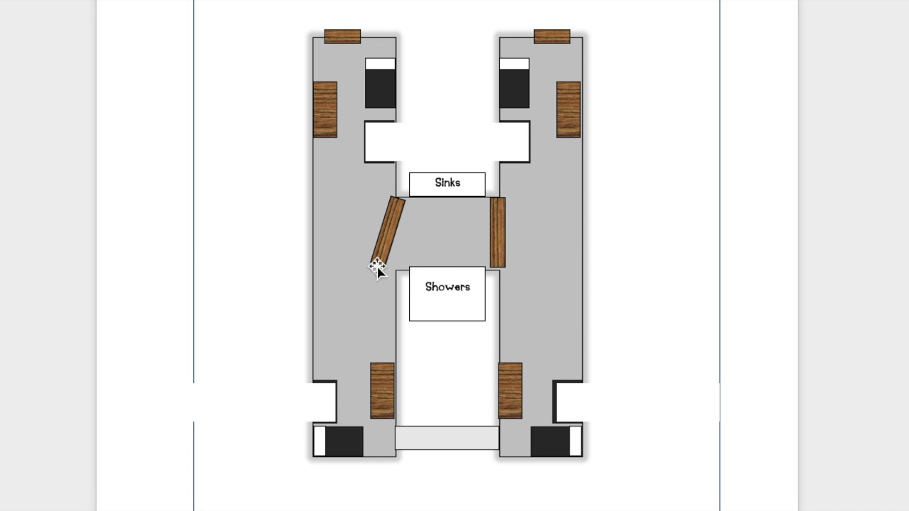
mouse_move(465, 249)
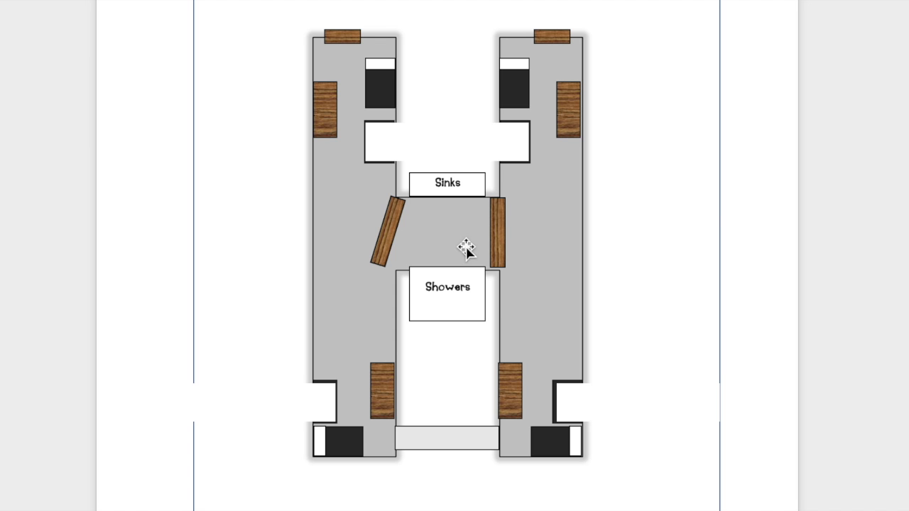
mouse_move(413, 287)
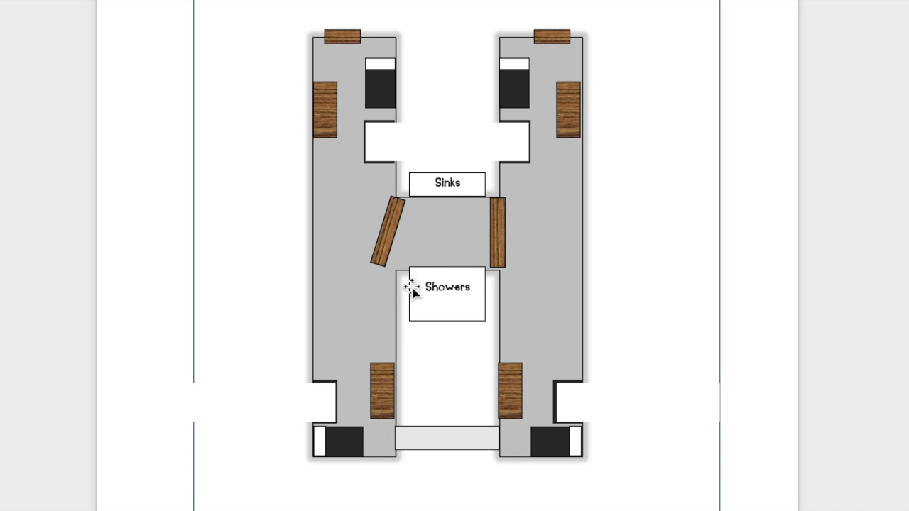
mouse_move(318, 449)
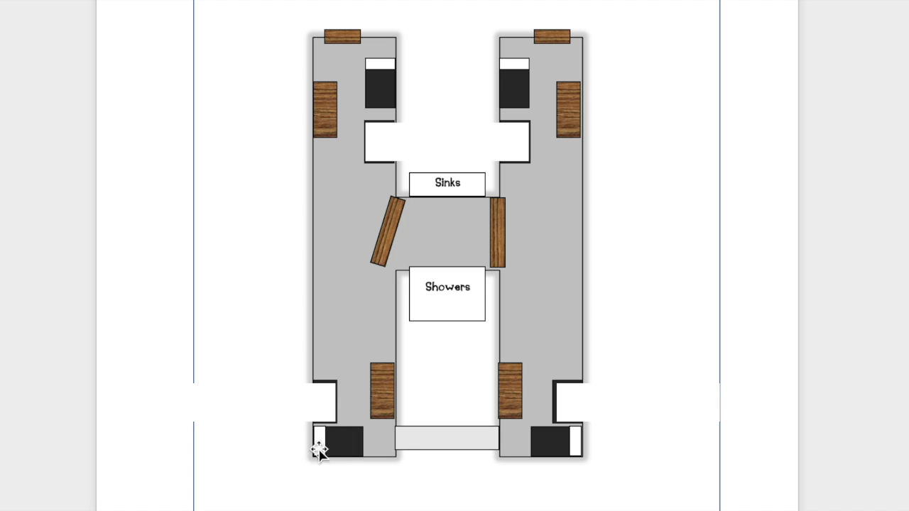
mouse_move(347, 288)
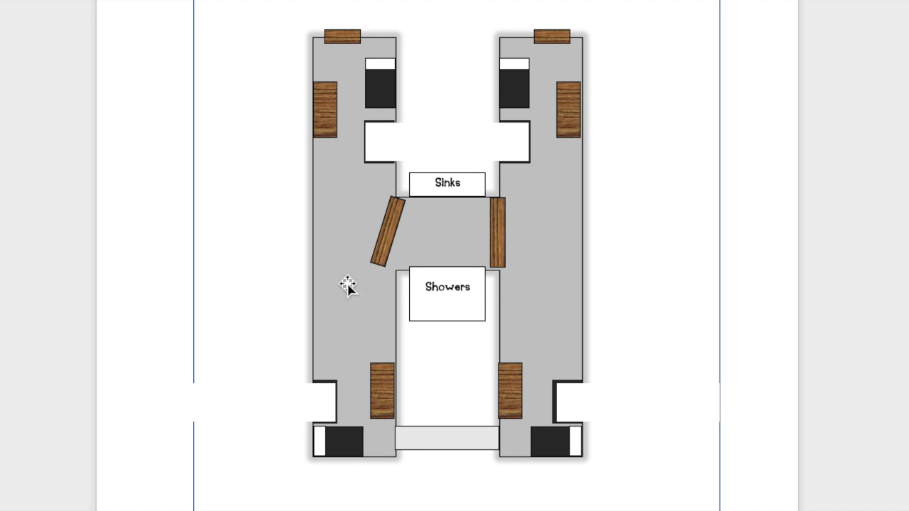
mouse_move(373, 337)
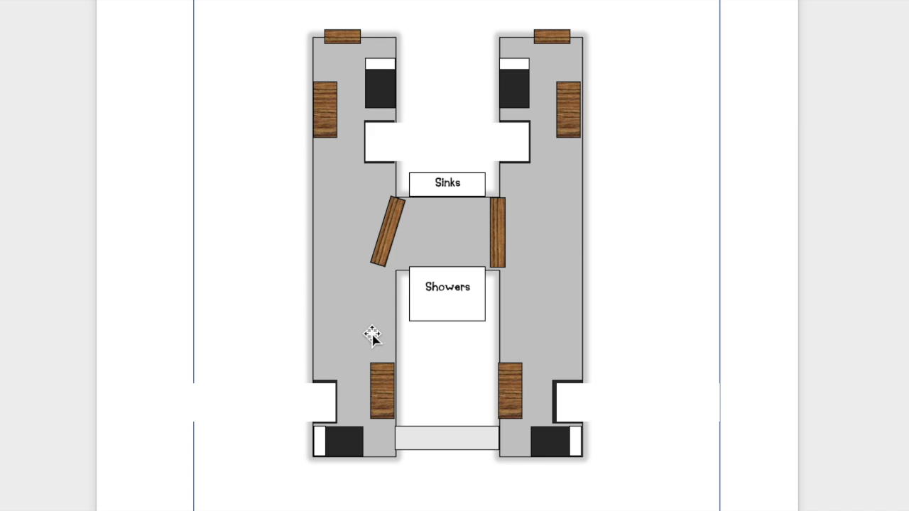
mouse_move(358, 408)
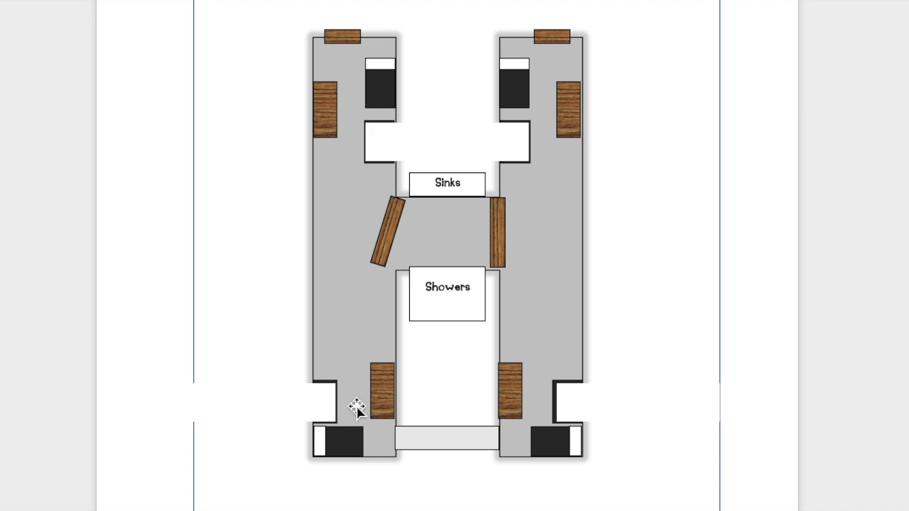
mouse_move(383, 377)
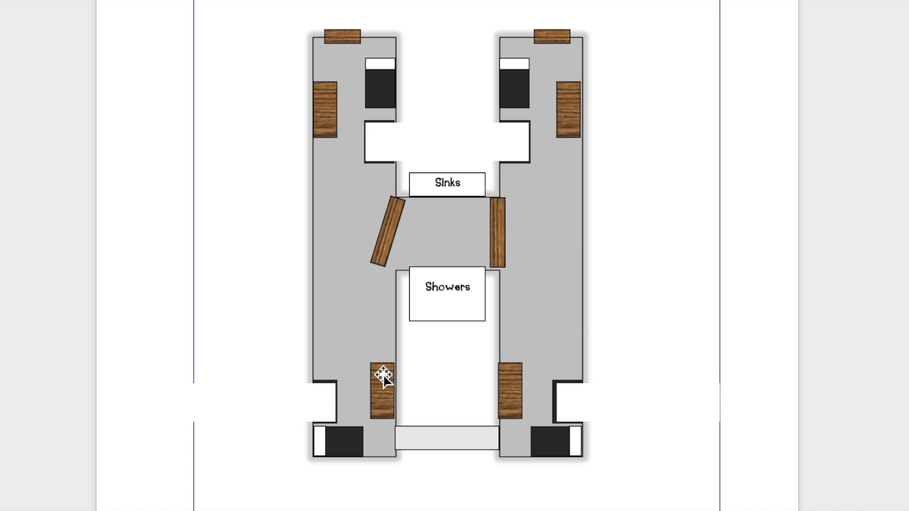
mouse_move(345, 245)
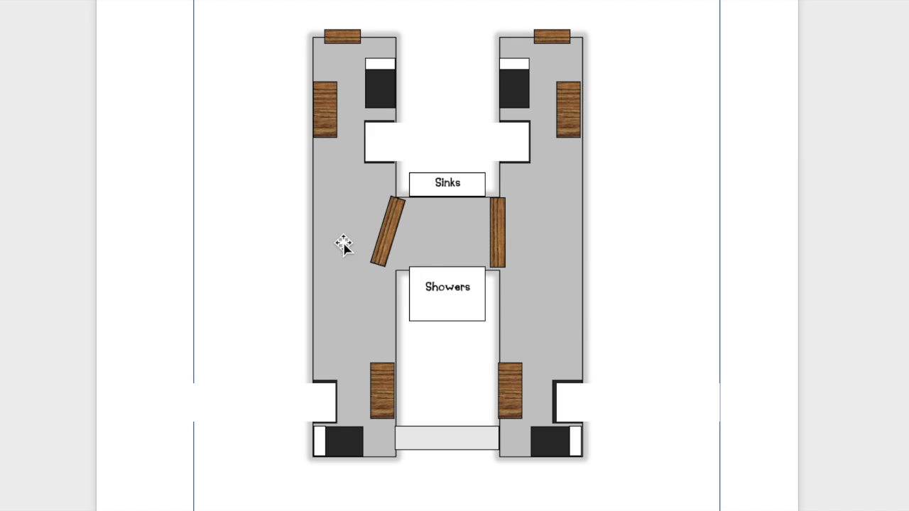
mouse_move(334, 164)
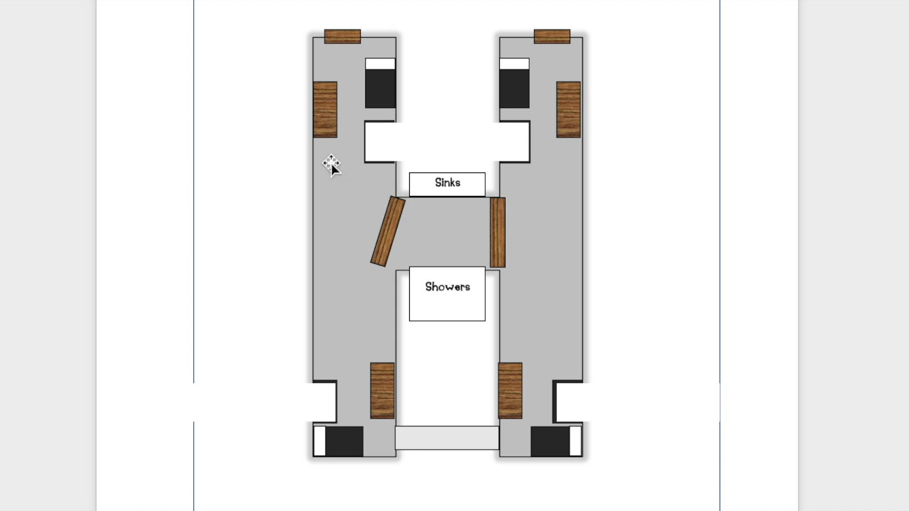
mouse_move(325, 200)
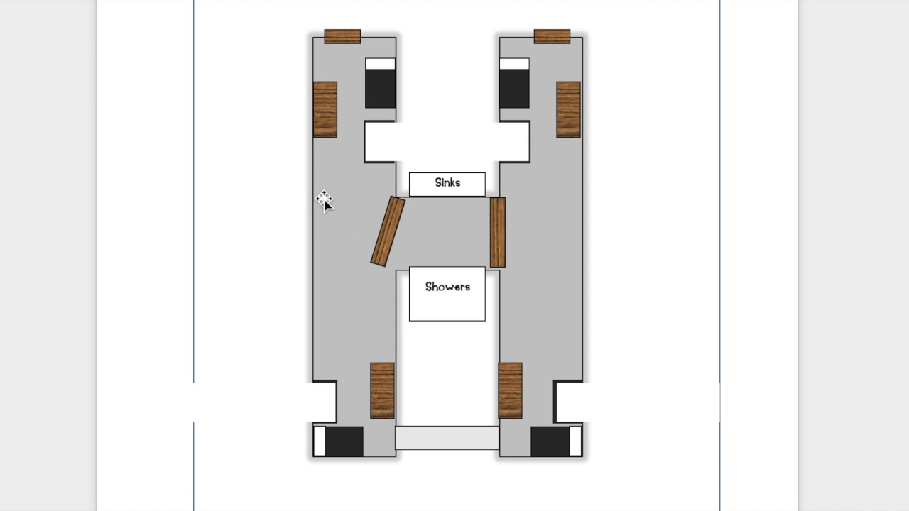
mouse_move(373, 395)
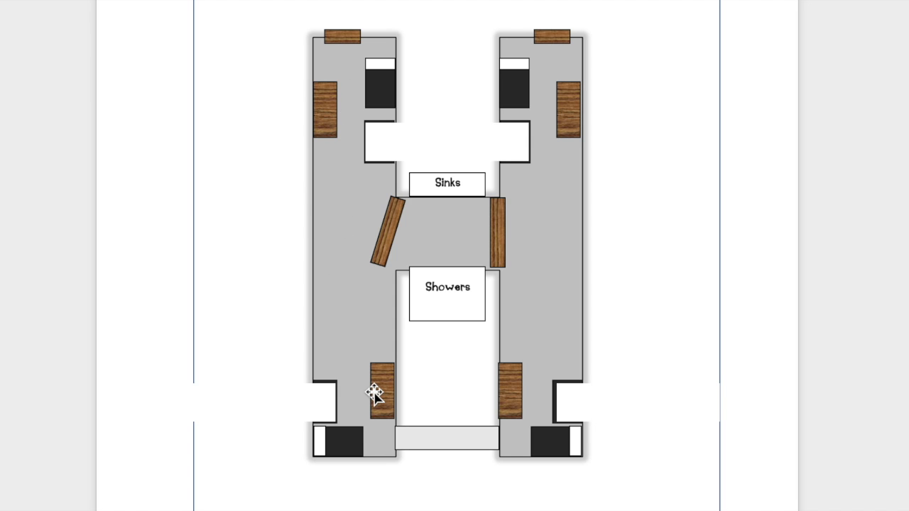
mouse_move(323, 98)
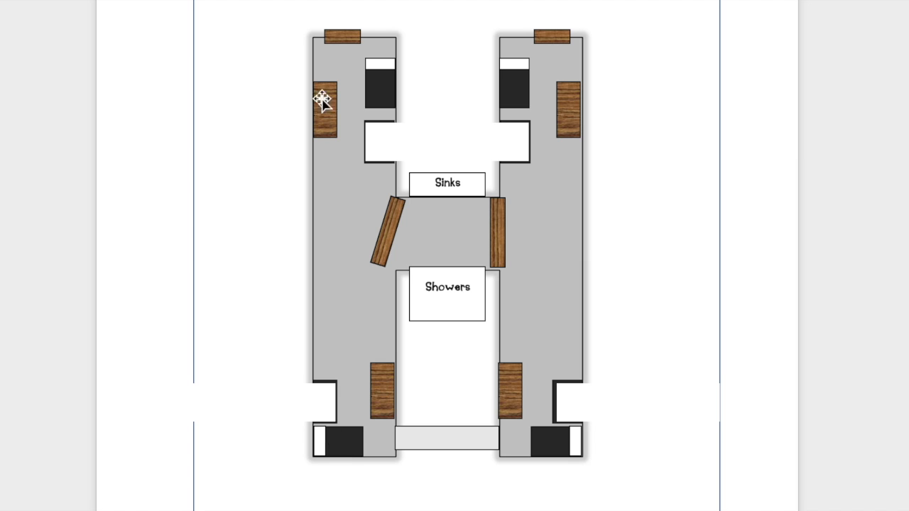
mouse_move(348, 95)
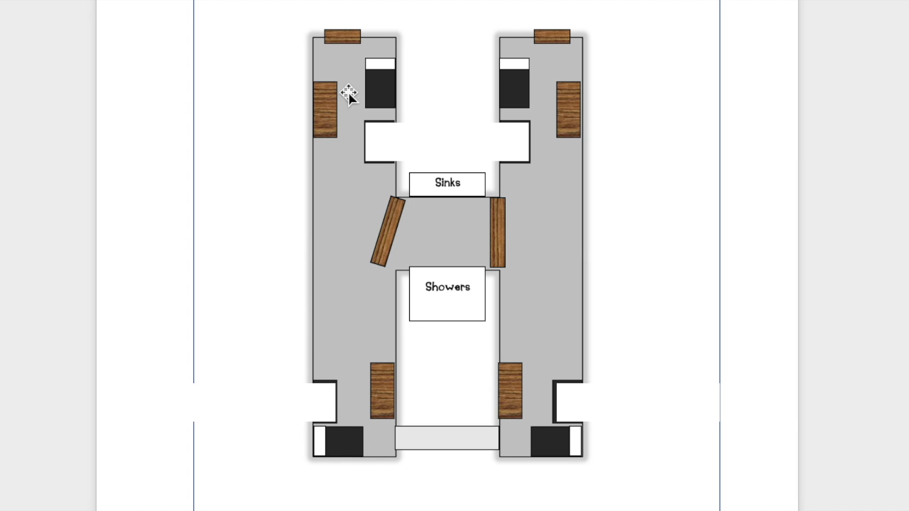
mouse_move(384, 92)
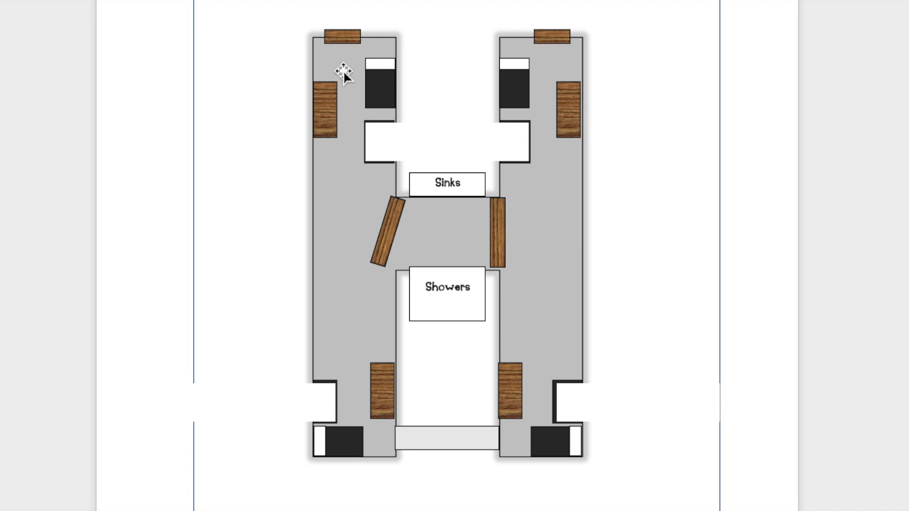
mouse_move(442, 57)
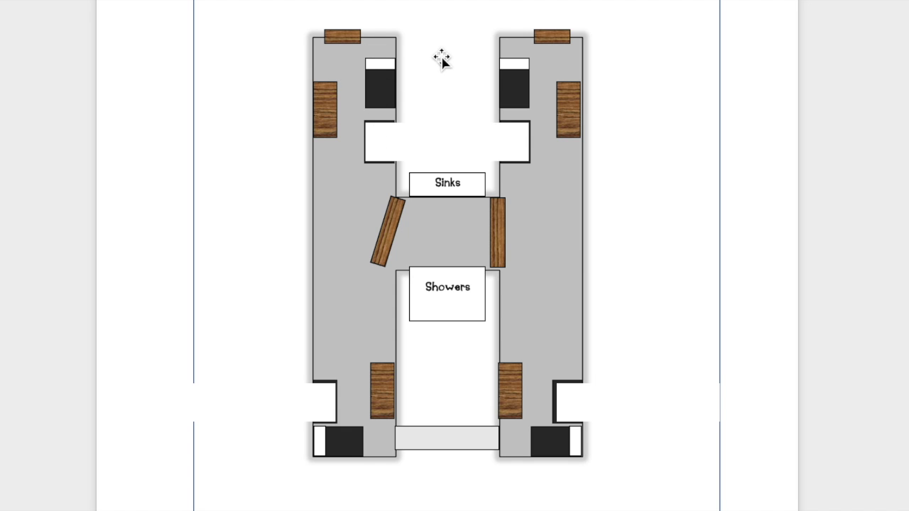
mouse_move(373, 75)
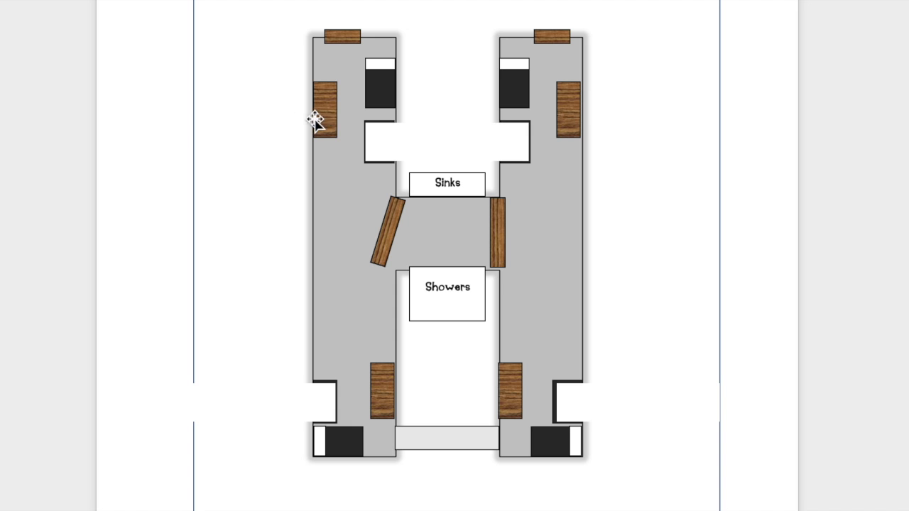
mouse_move(328, 108)
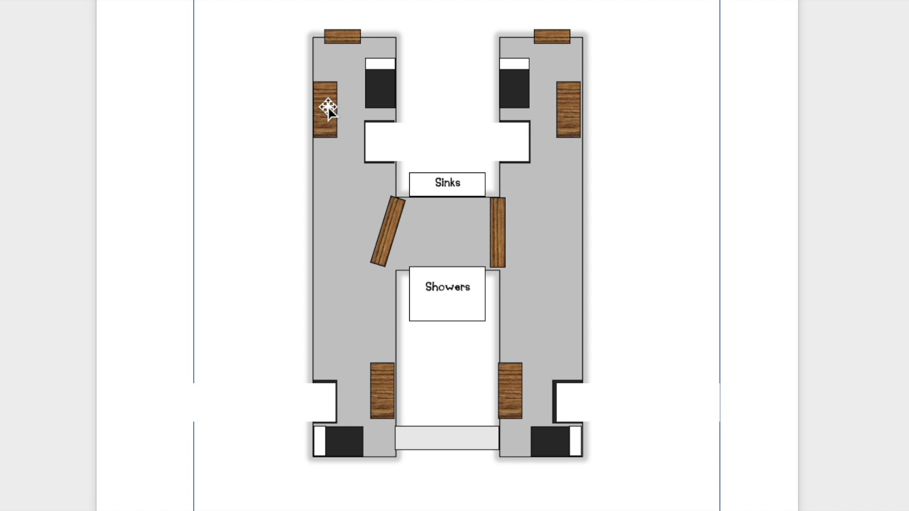
mouse_move(309, 79)
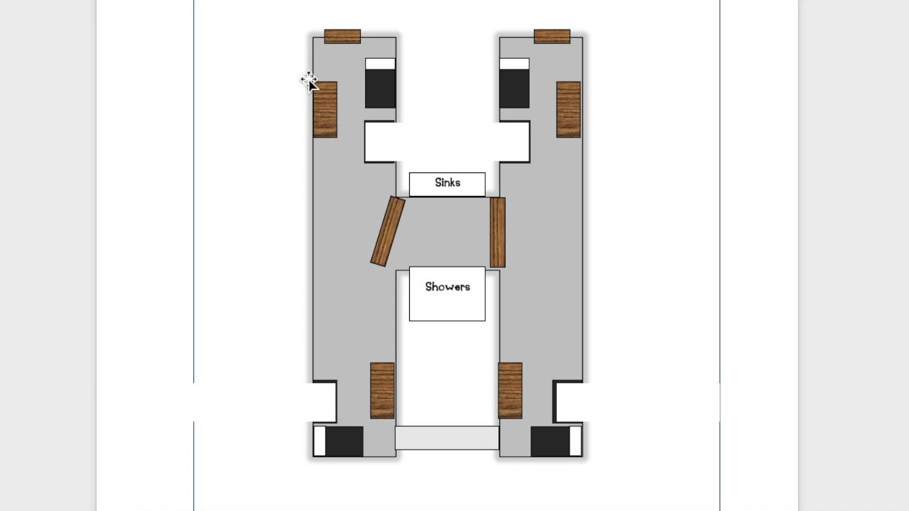
mouse_move(319, 74)
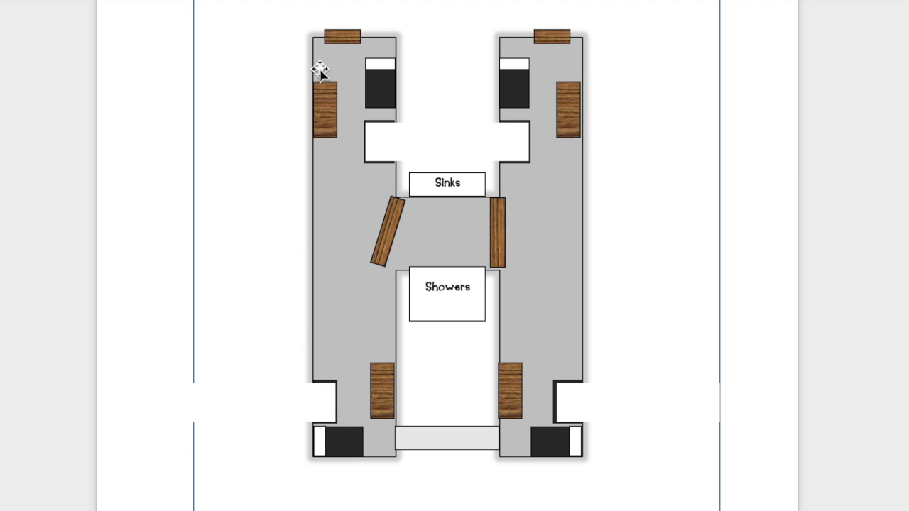
mouse_move(318, 81)
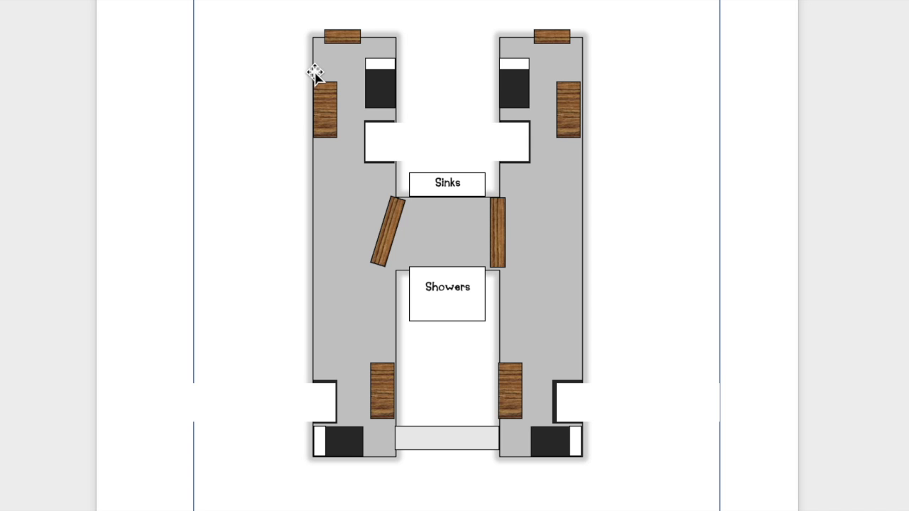
mouse_move(655, 179)
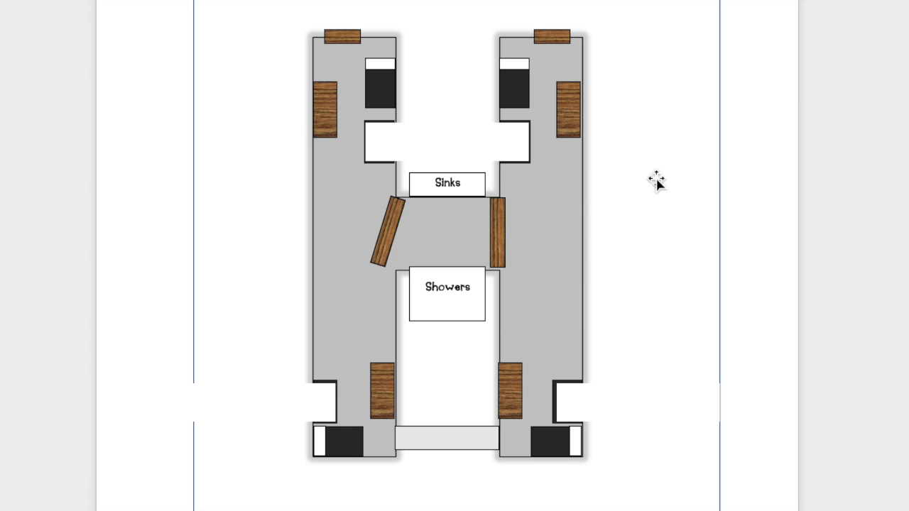
mouse_move(554, 145)
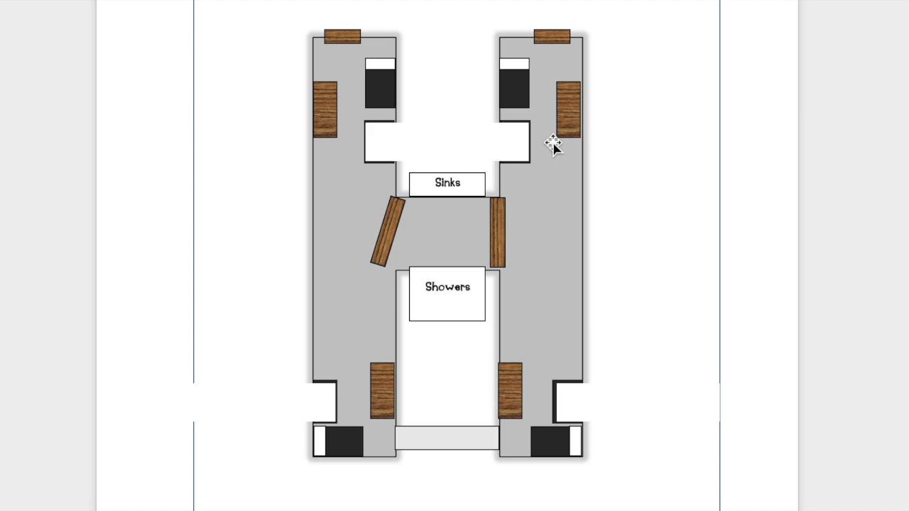
mouse_move(361, 186)
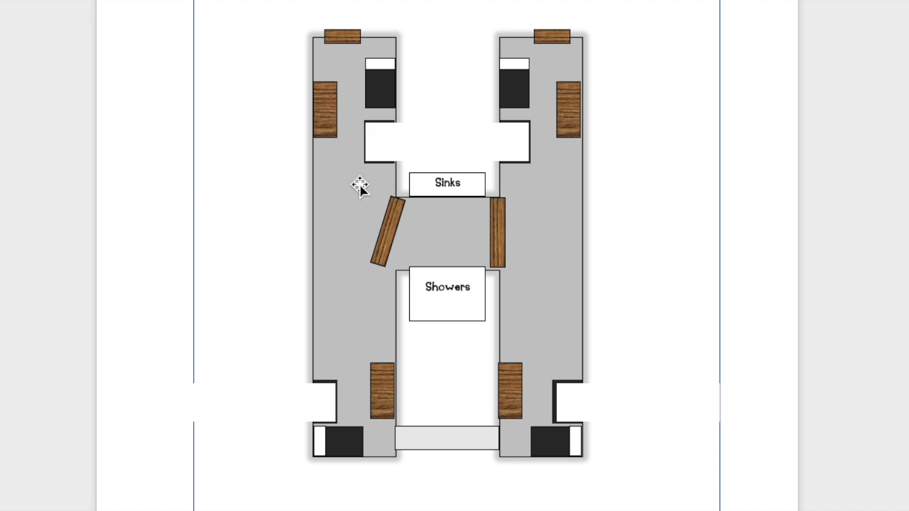
mouse_move(327, 138)
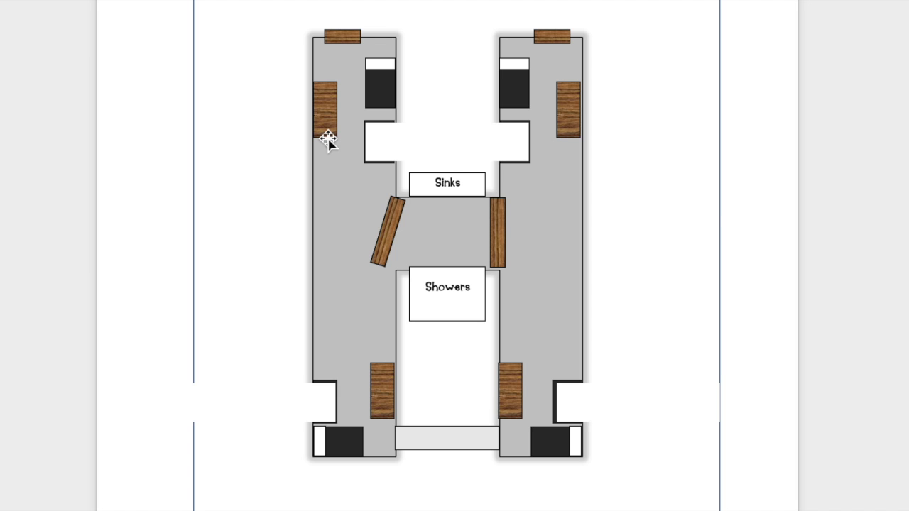
mouse_move(335, 149)
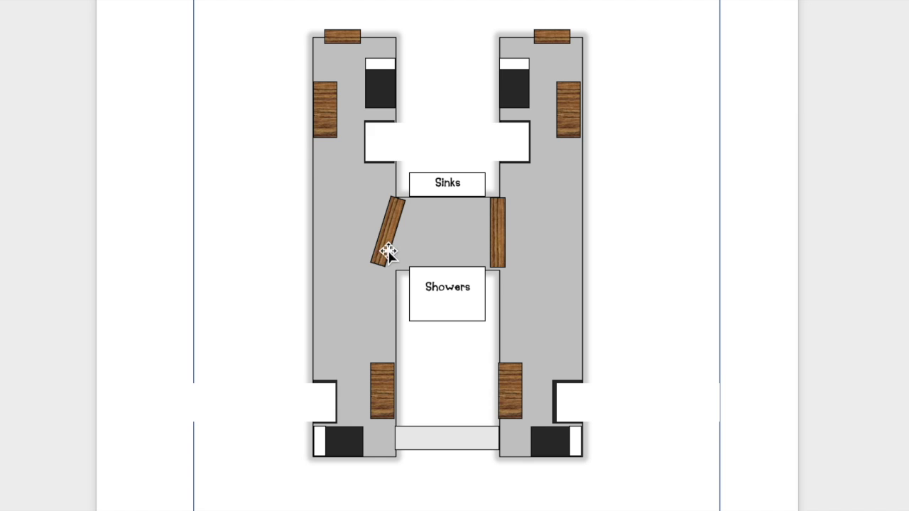
mouse_move(375, 174)
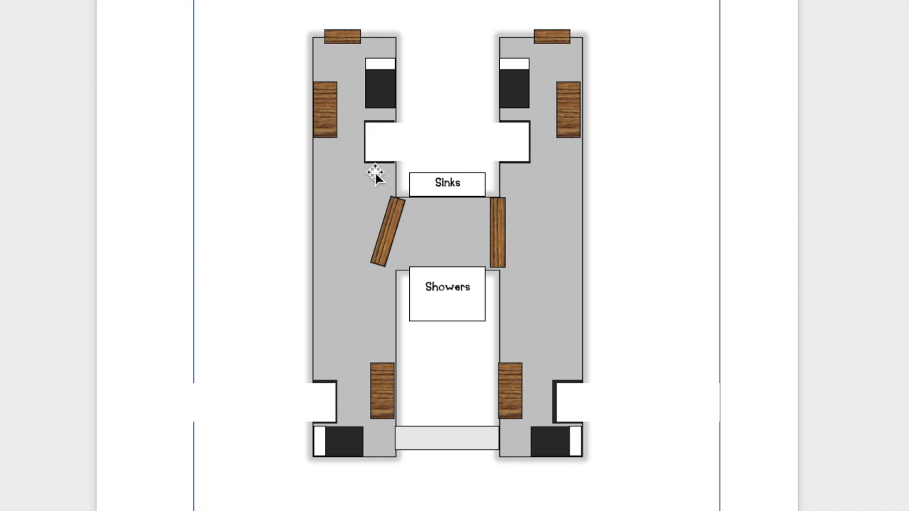
mouse_move(493, 234)
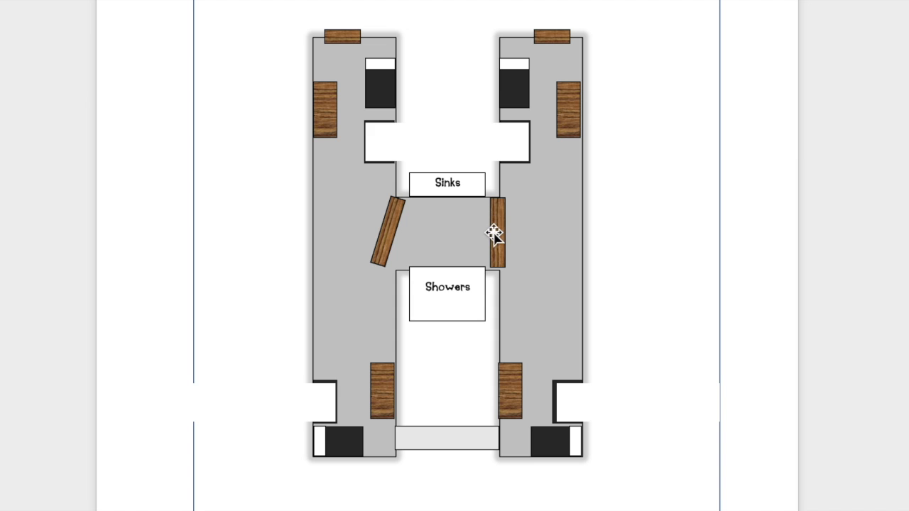
mouse_move(491, 229)
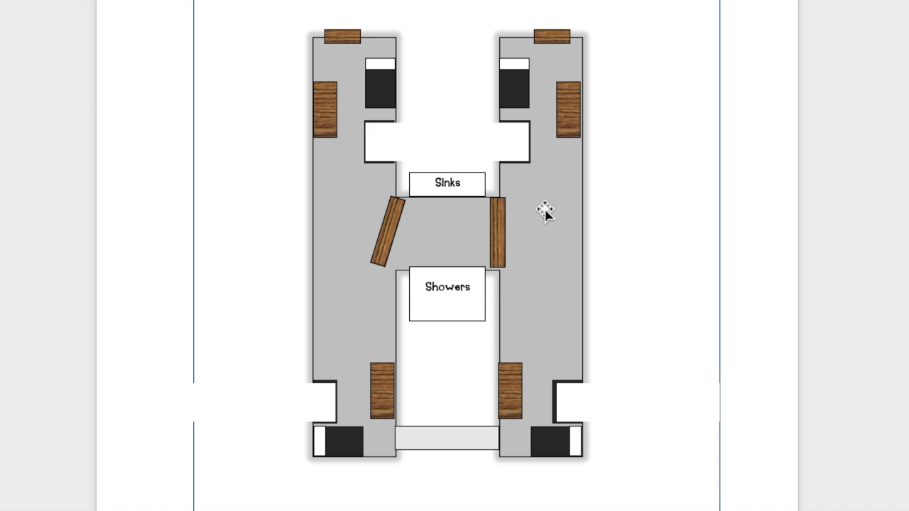
mouse_move(496, 240)
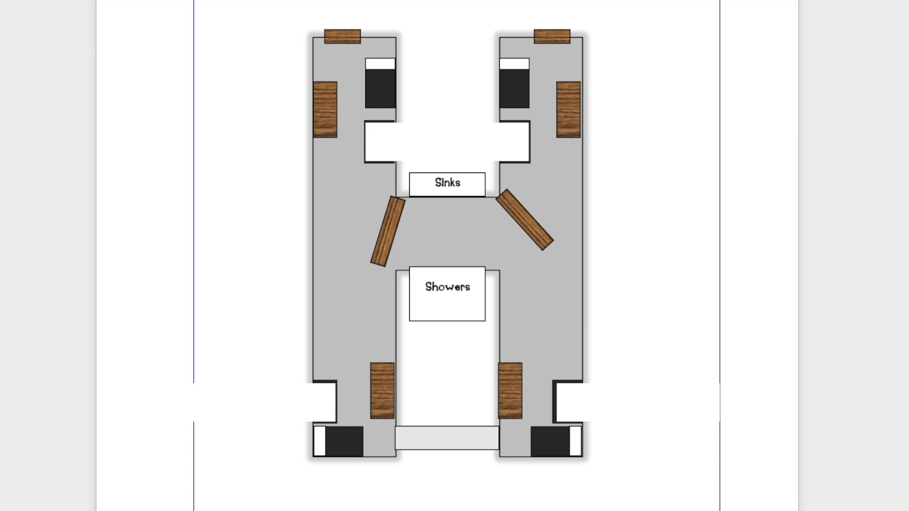
left_click_drag(540, 213, 530, 220)
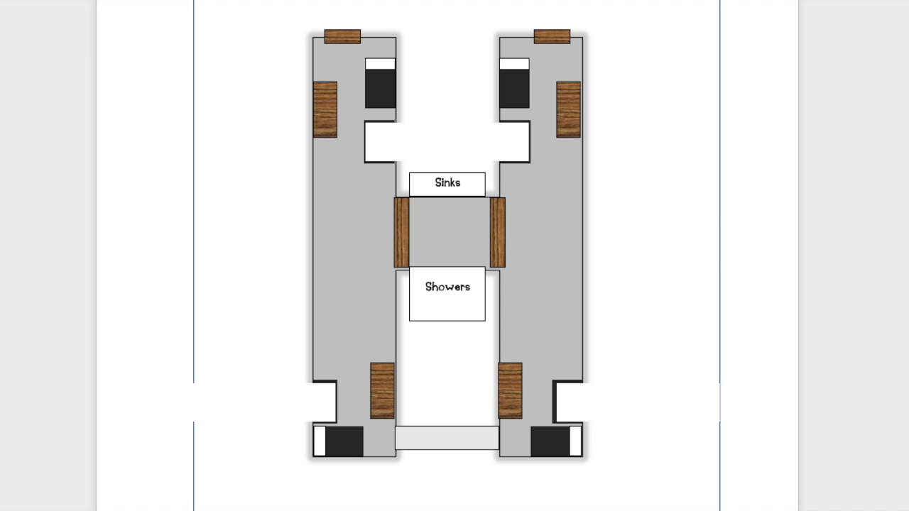
left_click(401, 232)
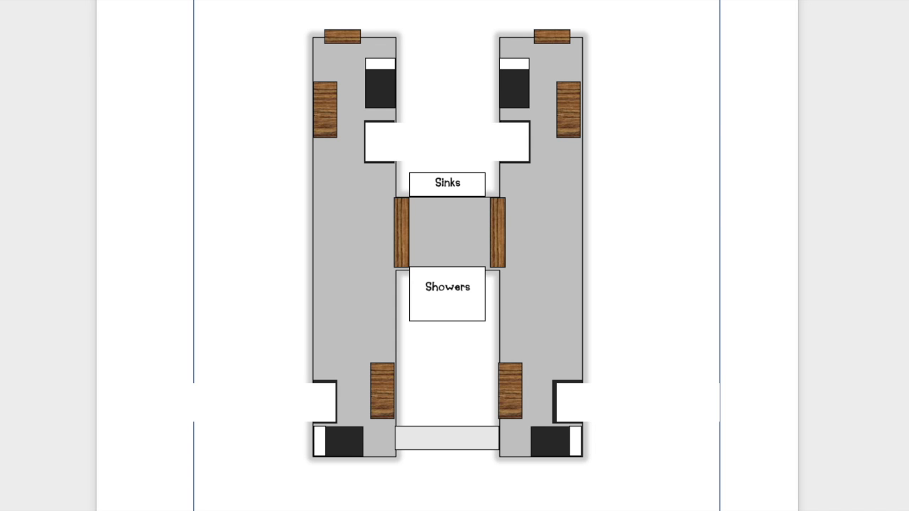
mouse_move(390, 251)
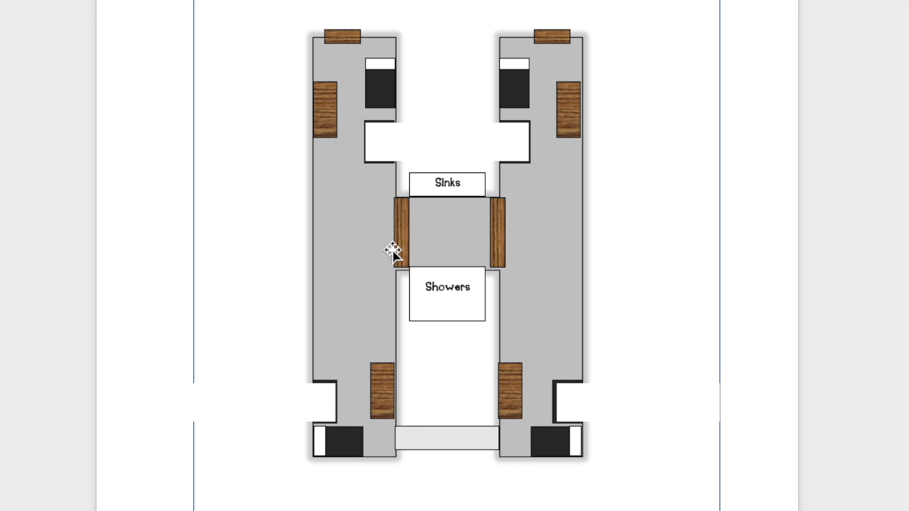
mouse_move(355, 222)
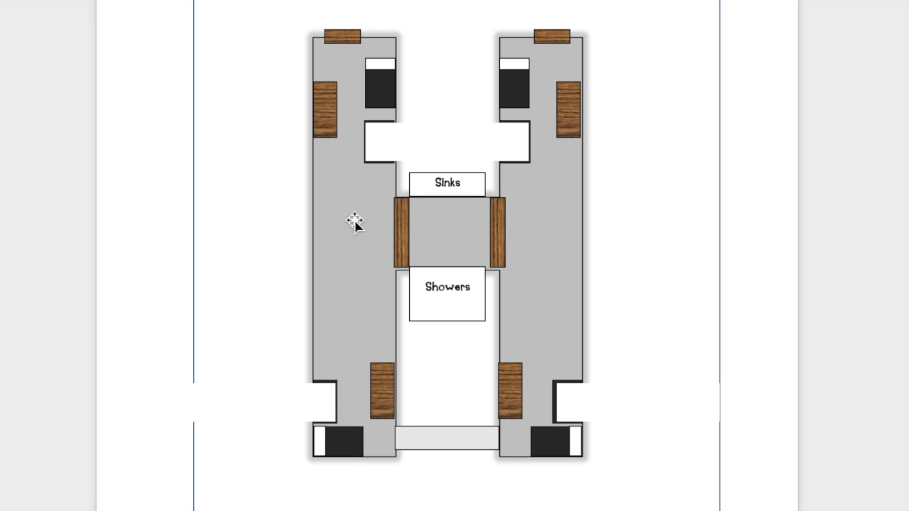
mouse_move(349, 227)
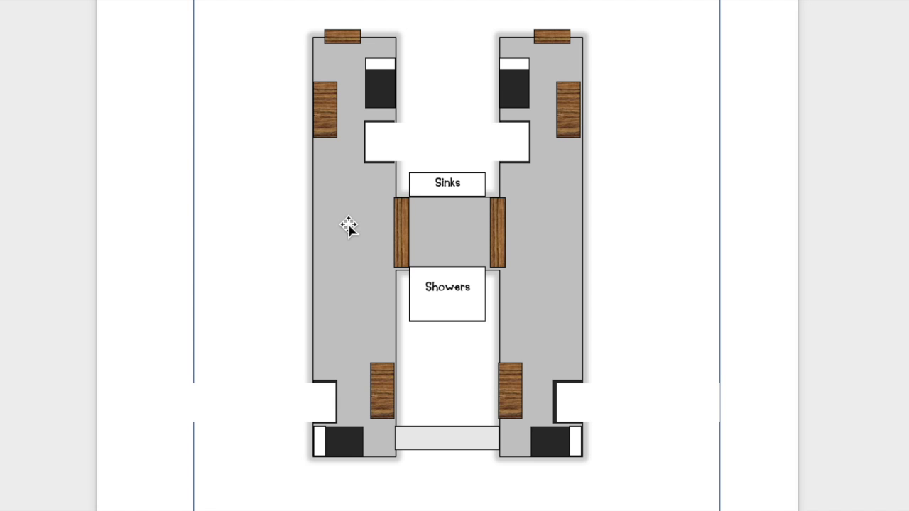
mouse_move(375, 187)
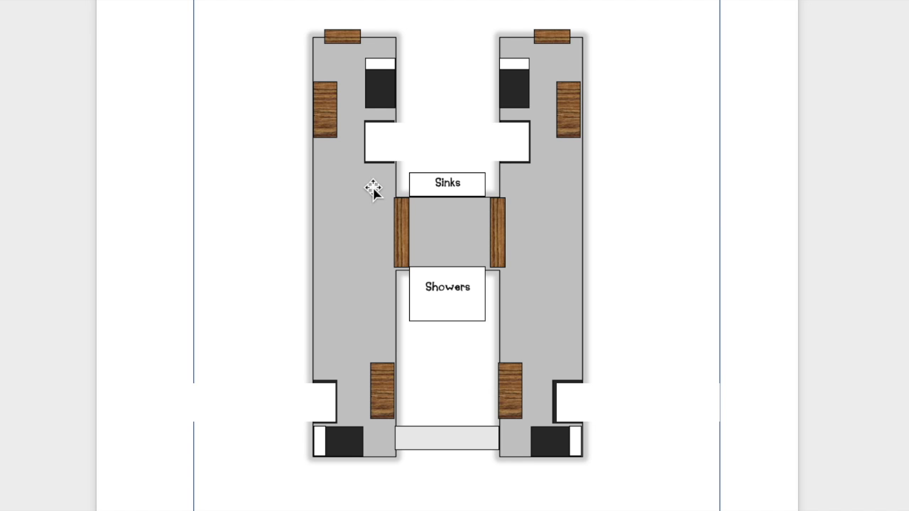
mouse_move(364, 215)
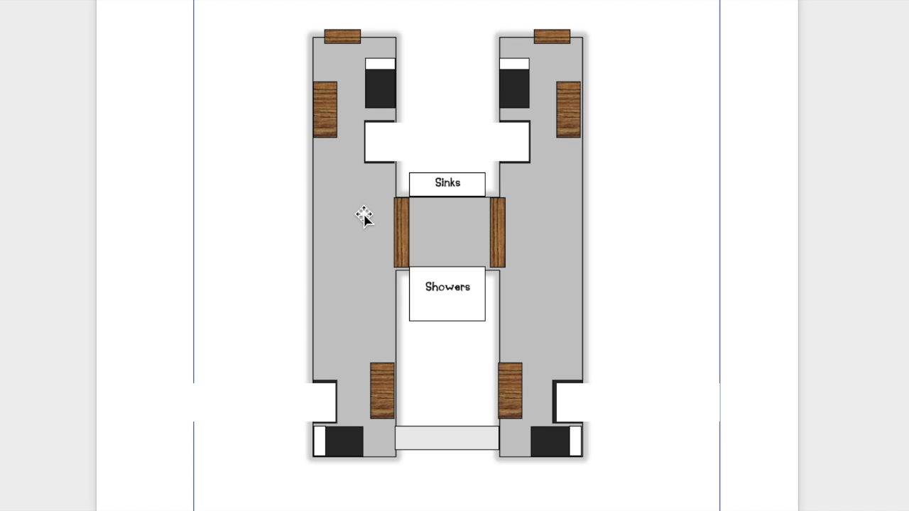
mouse_move(382, 208)
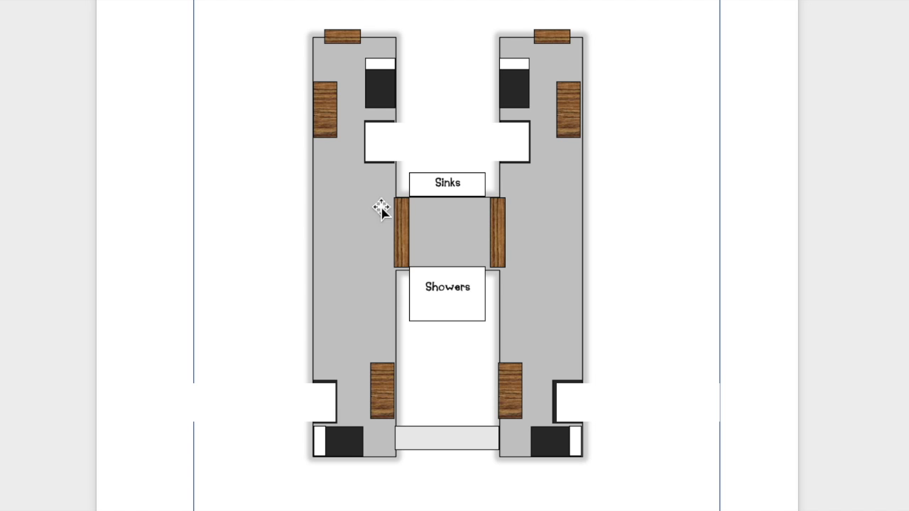
mouse_move(517, 223)
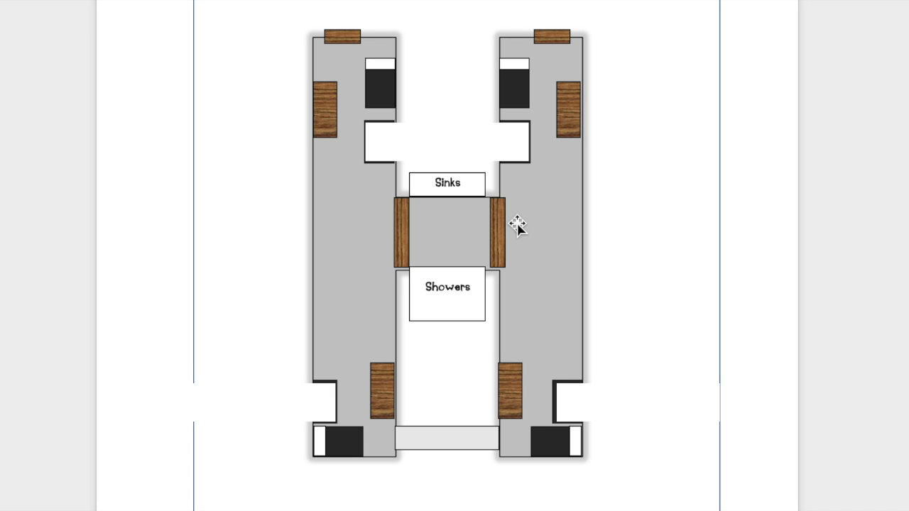
mouse_move(398, 219)
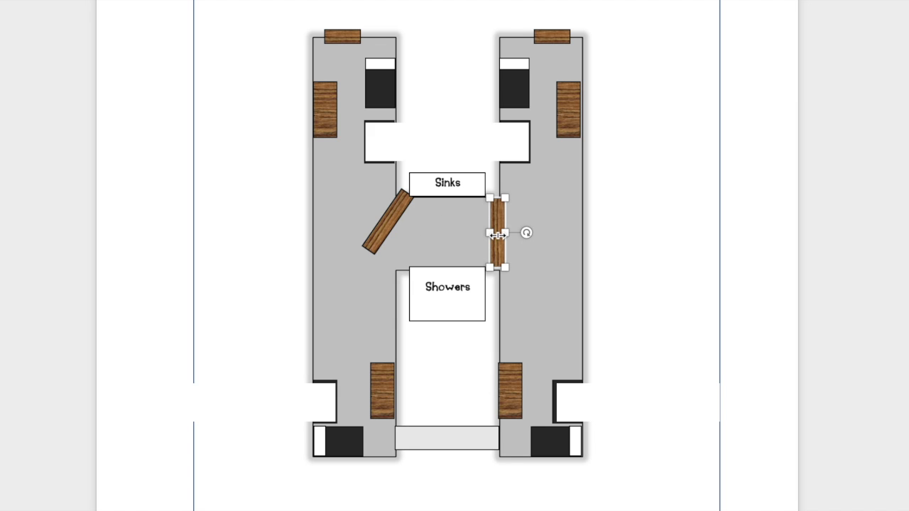
mouse_move(447, 236)
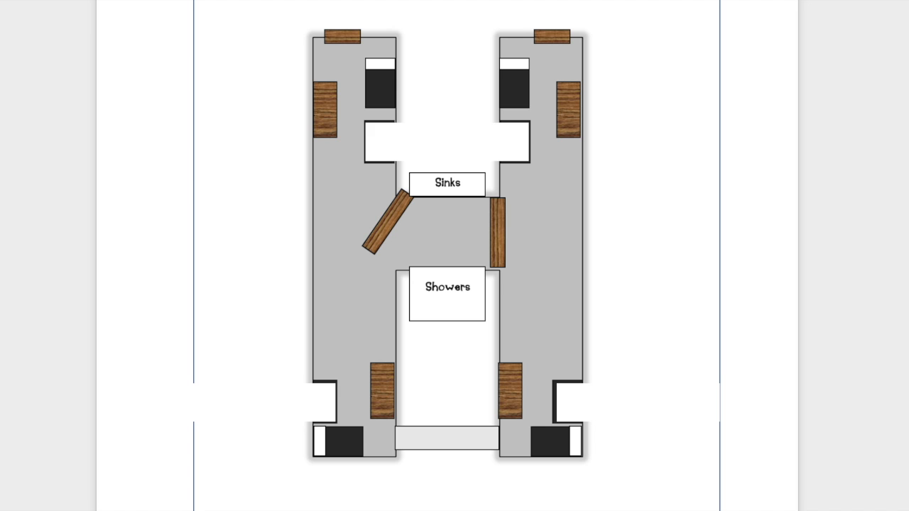
mouse_move(511, 199)
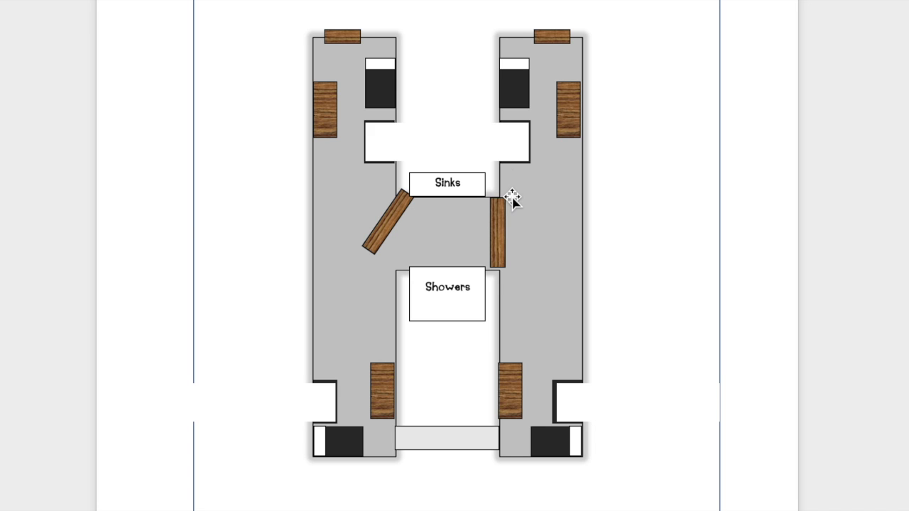
mouse_move(561, 313)
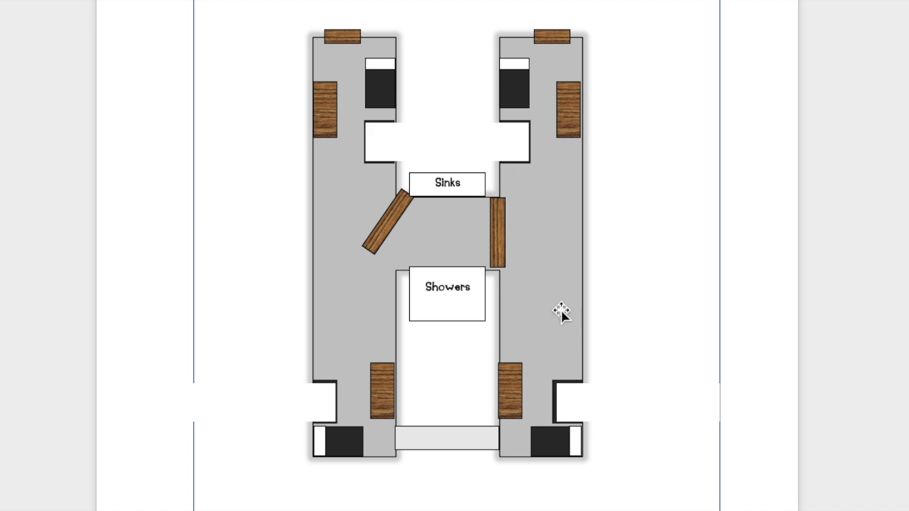
mouse_move(334, 272)
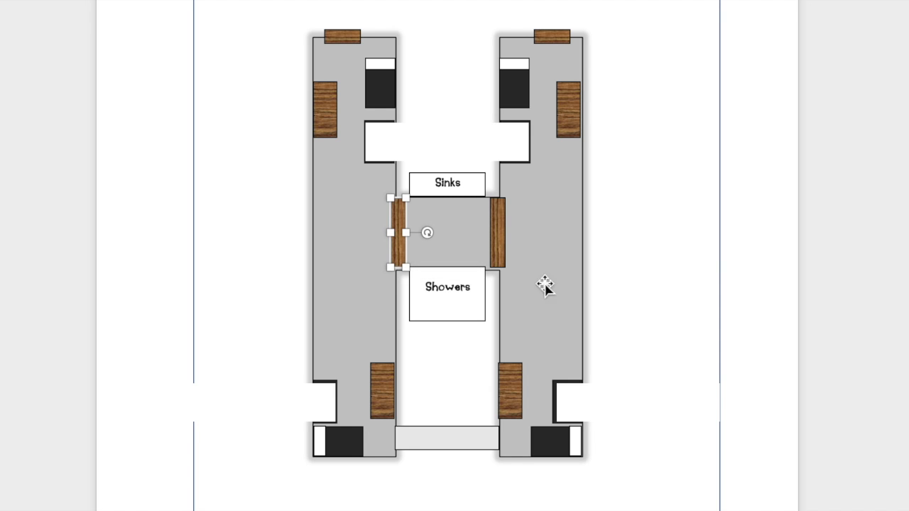
mouse_move(460, 252)
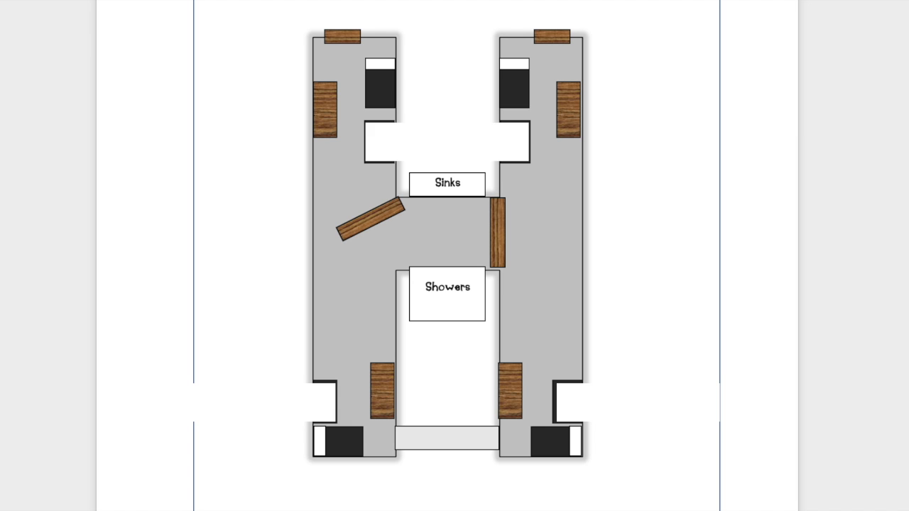
mouse_move(386, 238)
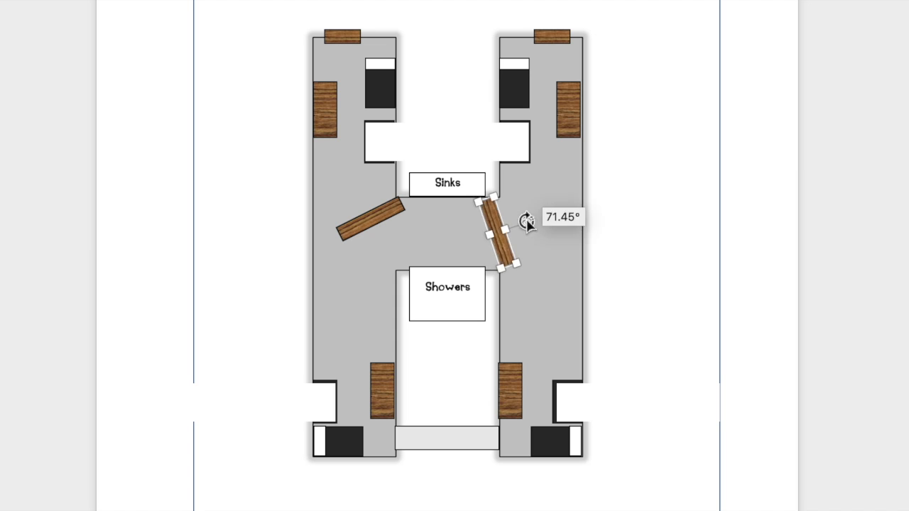
Step: Rotate the right middle door between Sinks and Showers to a shallow open angle
left_click_drag(504, 234, 508, 213)
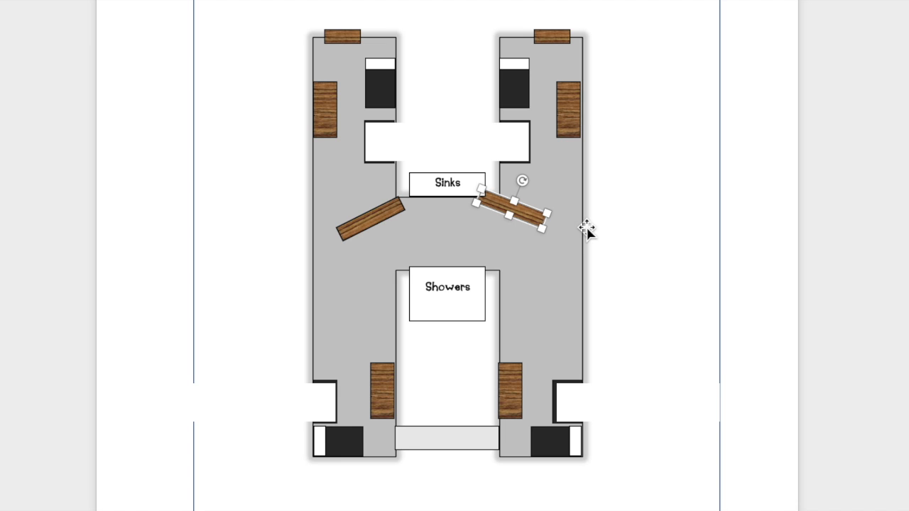
mouse_move(630, 221)
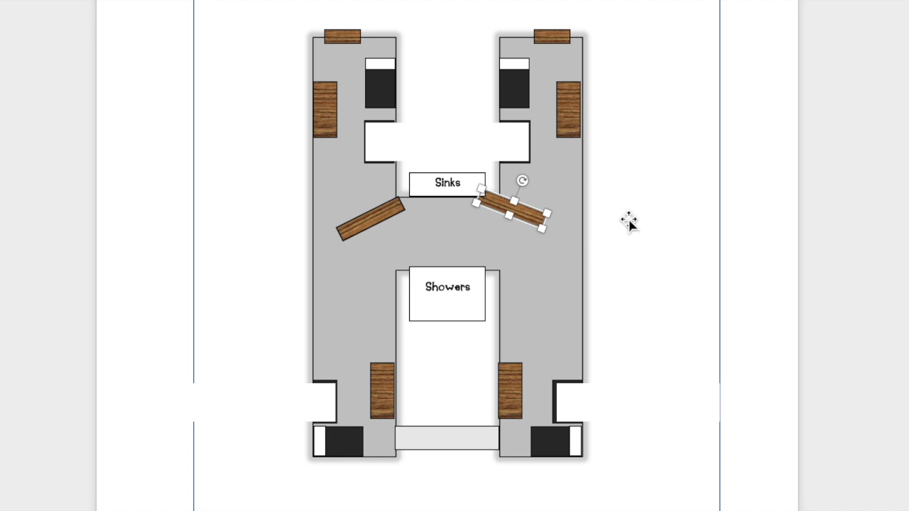
mouse_move(619, 245)
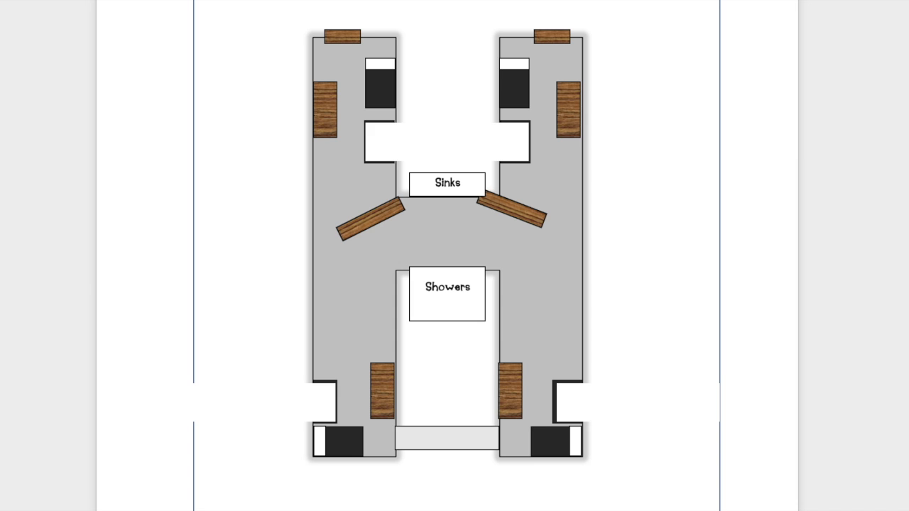
mouse_move(381, 336)
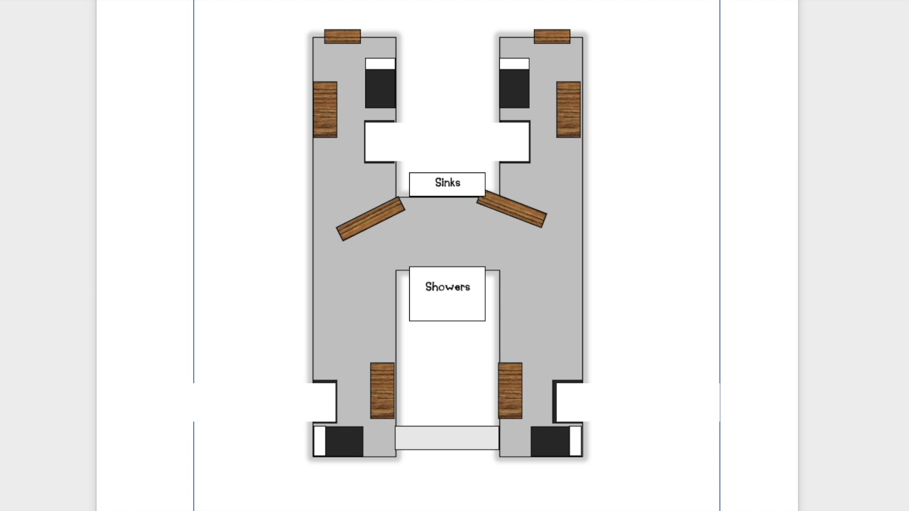
mouse_move(369, 220)
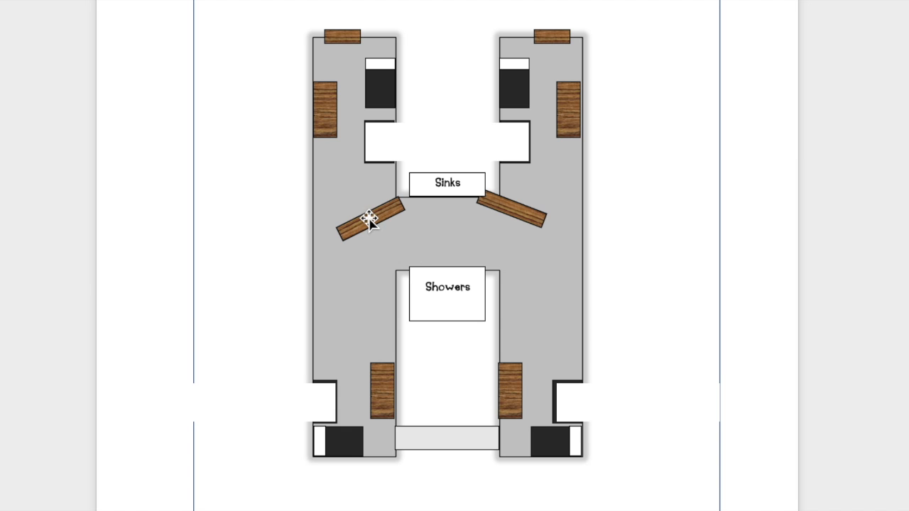
mouse_move(421, 250)
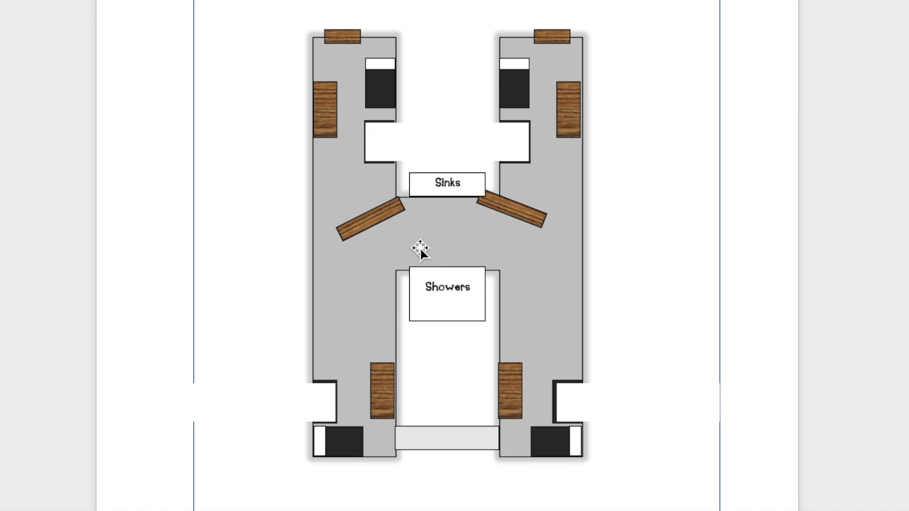
mouse_move(546, 52)
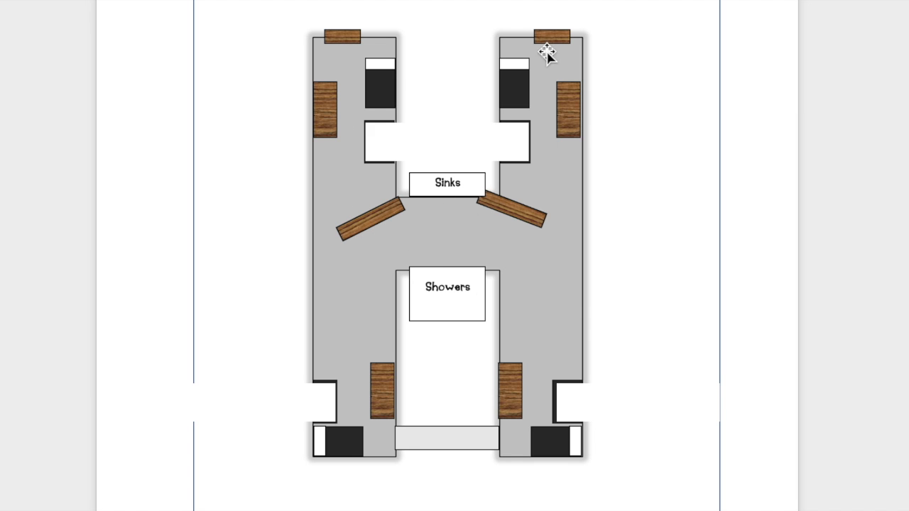
left_click(343, 35)
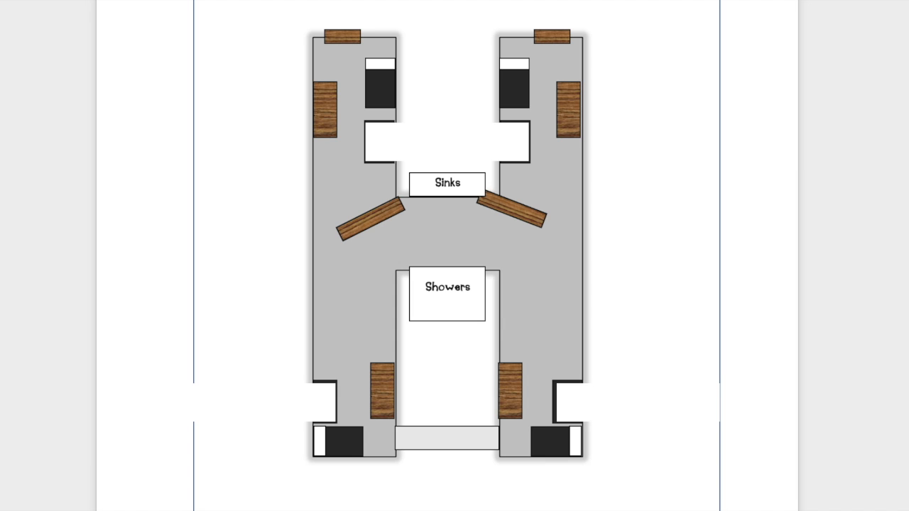
mouse_move(524, 306)
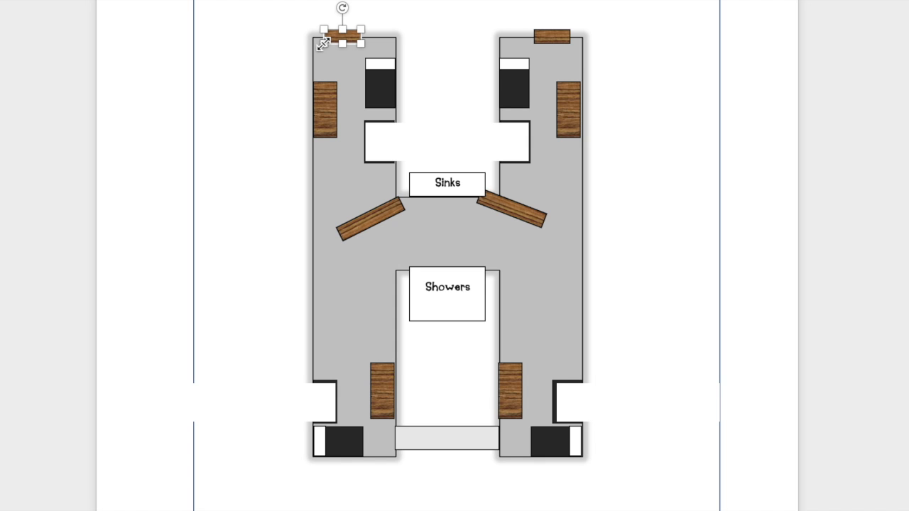
mouse_move(293, 46)
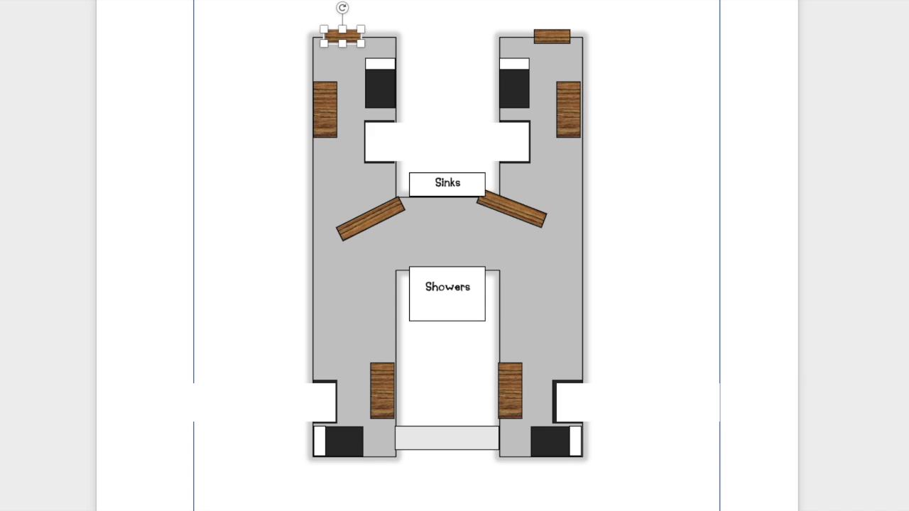
mouse_move(609, 339)
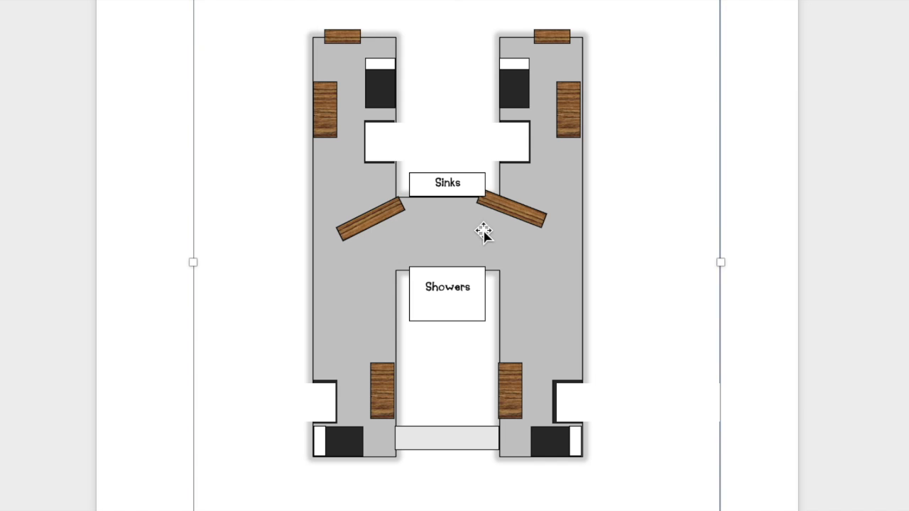
mouse_move(612, 245)
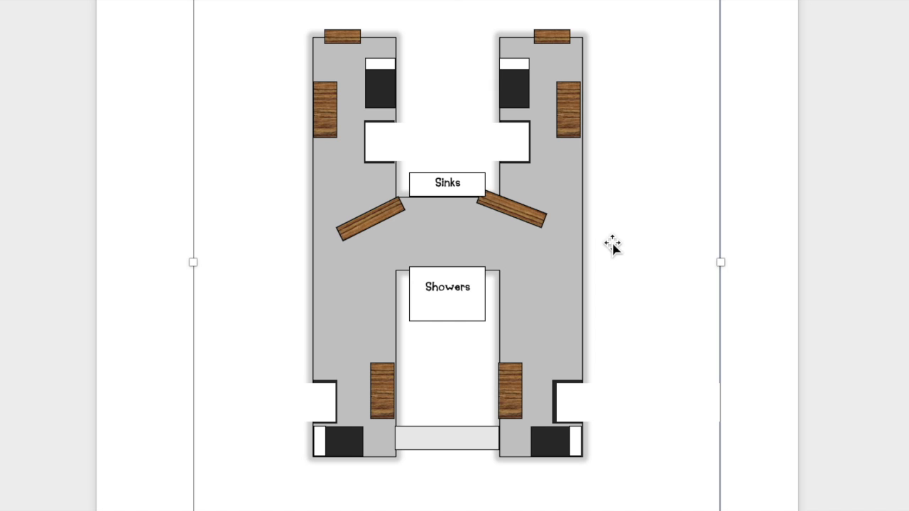
mouse_move(474, 210)
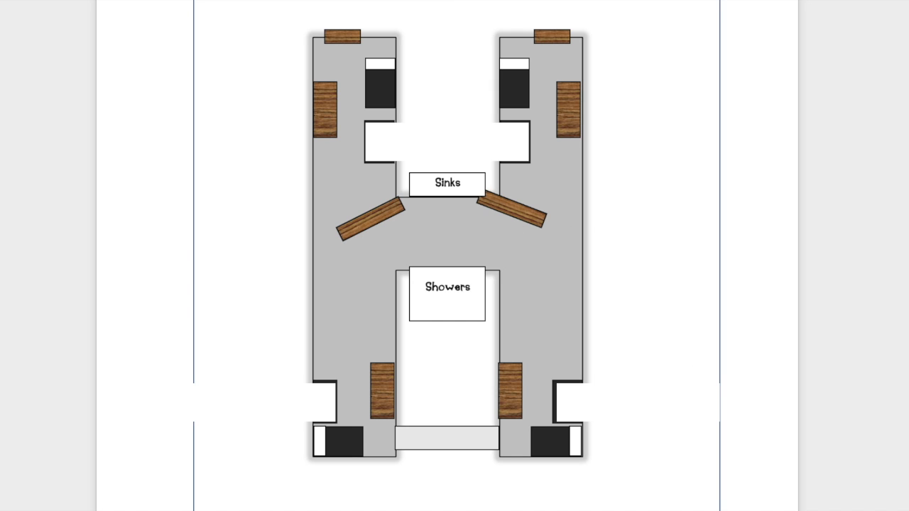
mouse_move(645, 387)
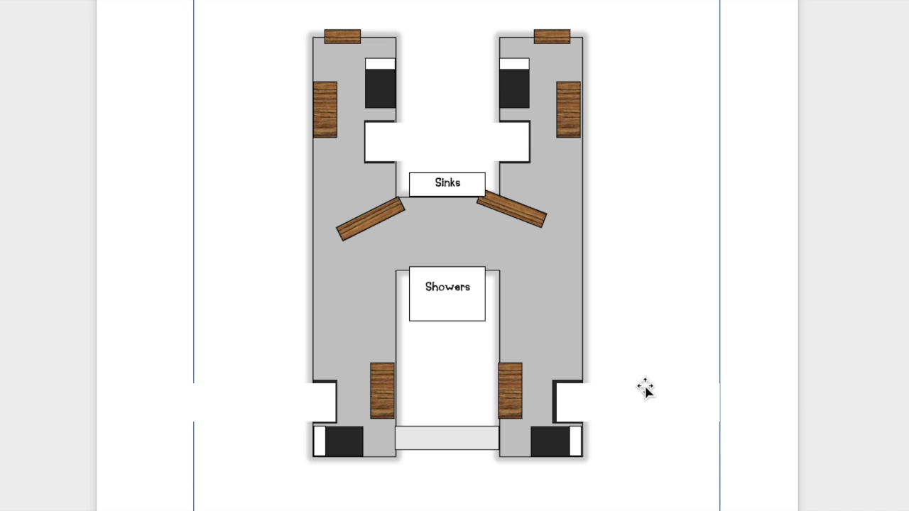
Step: Scroll up to the title page, 'The Story of the College Dorm and the Hamster'
scroll("up", 3)
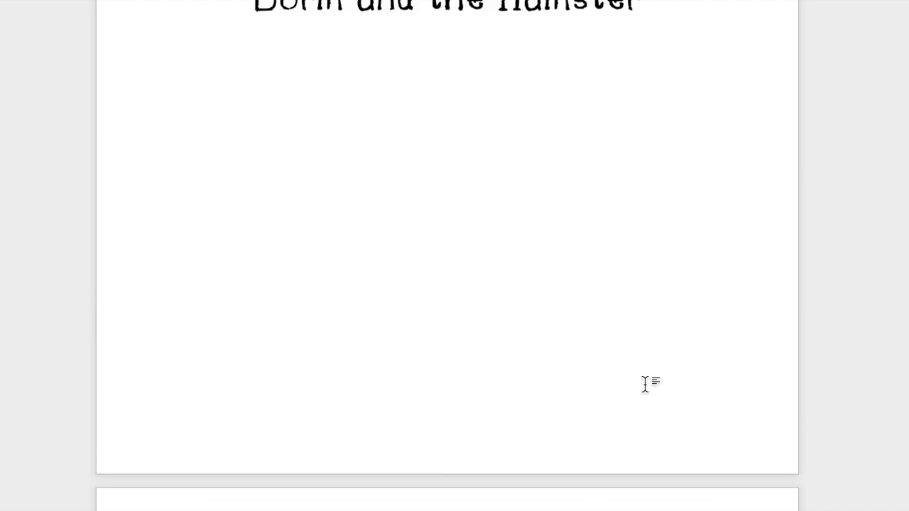
scroll("up", 3)
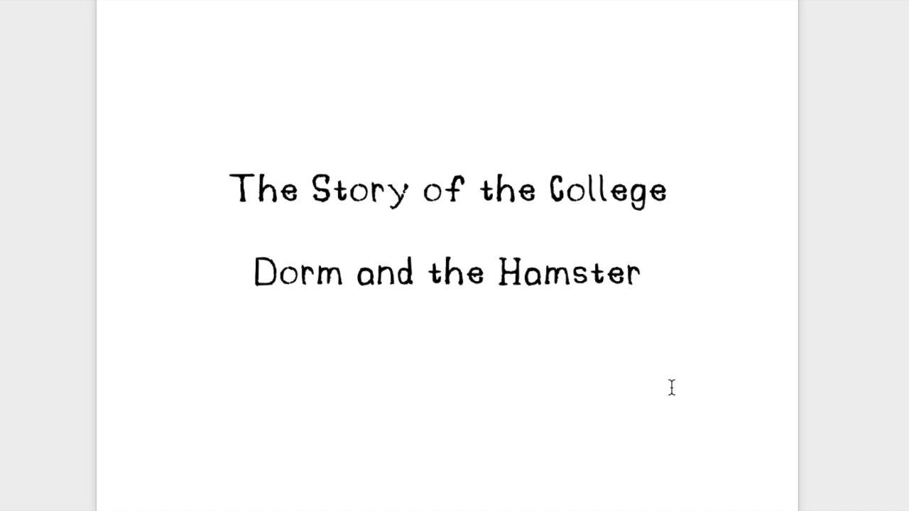